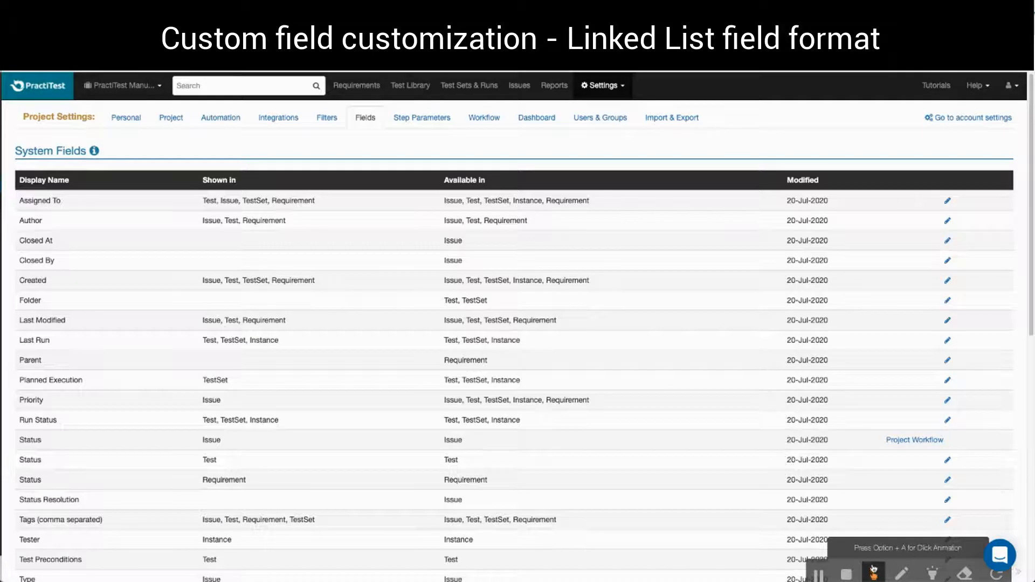
# - Scroll down to Custom Fields and open the Operating System list field
pyautogui.scroll(-3)
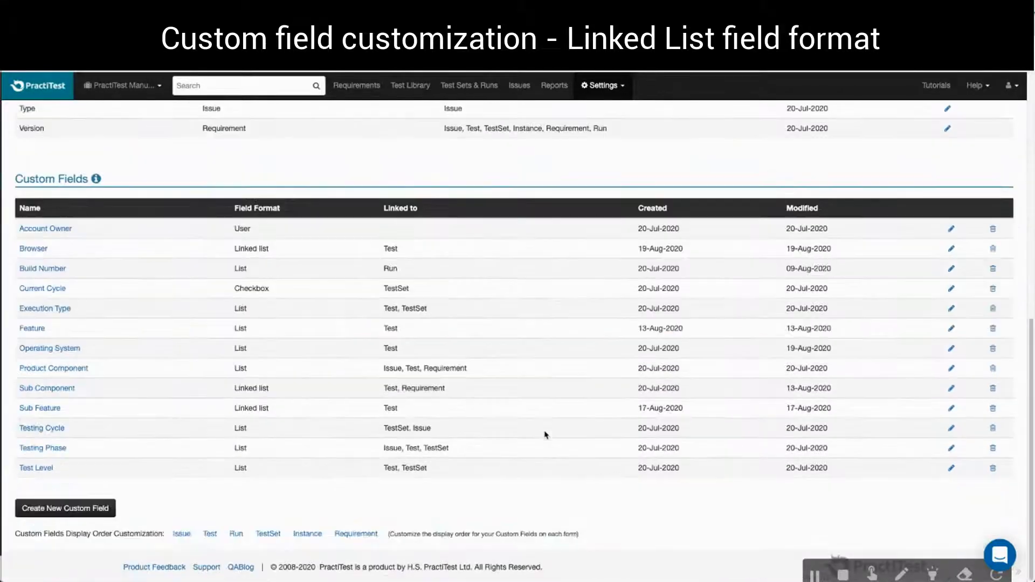
pyautogui.moveTo(294, 446)
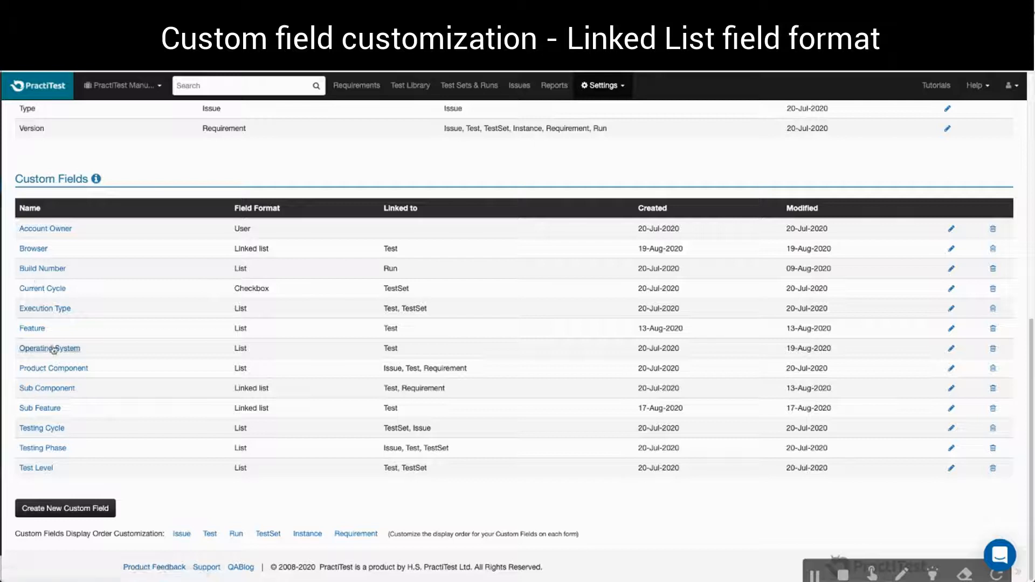
pyautogui.click(50, 349)
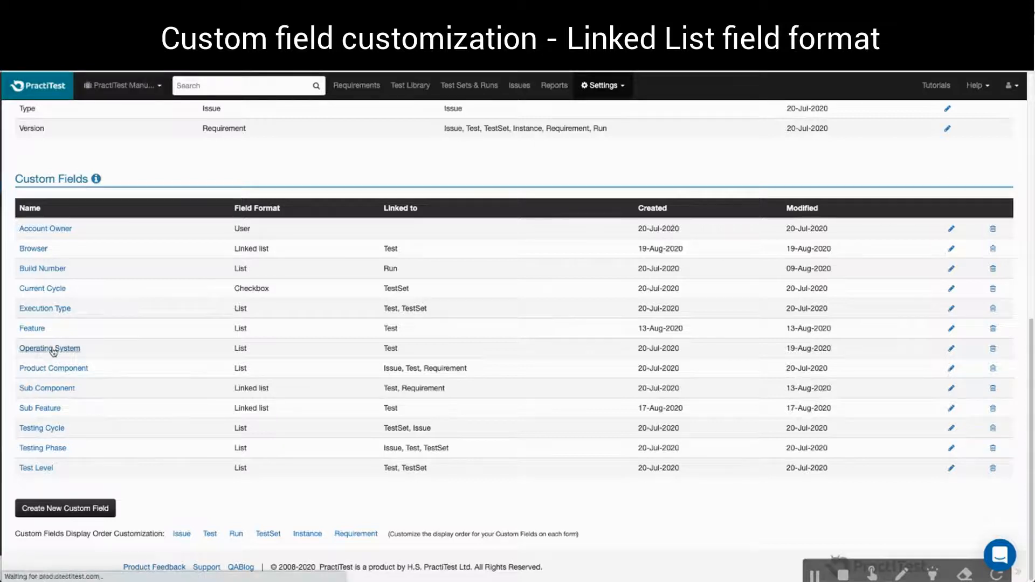
# - Review the Mac, Windows and Linux values, then go back to the custom fields list
pyautogui.click(50, 349)
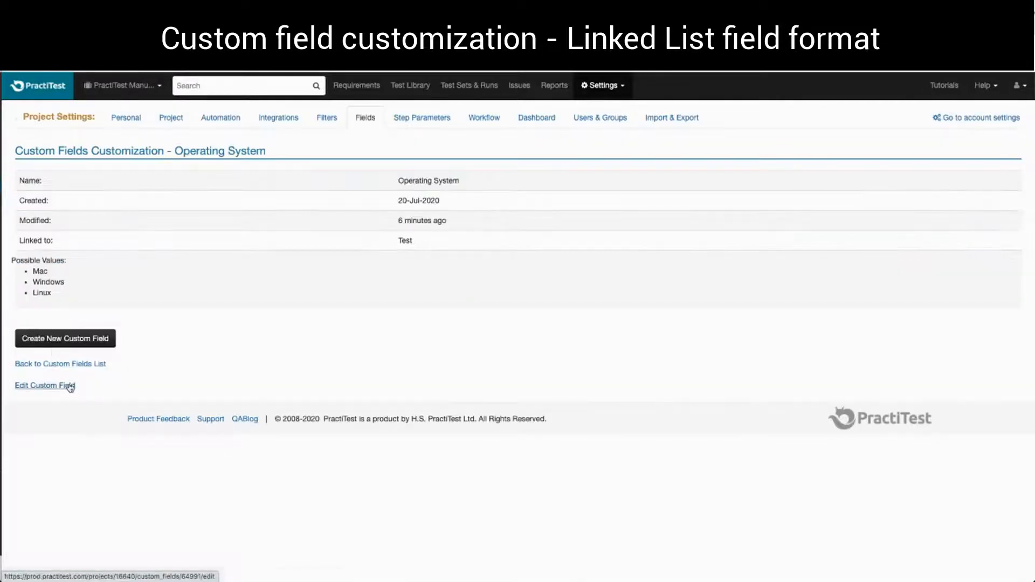
pyautogui.click(45, 385)
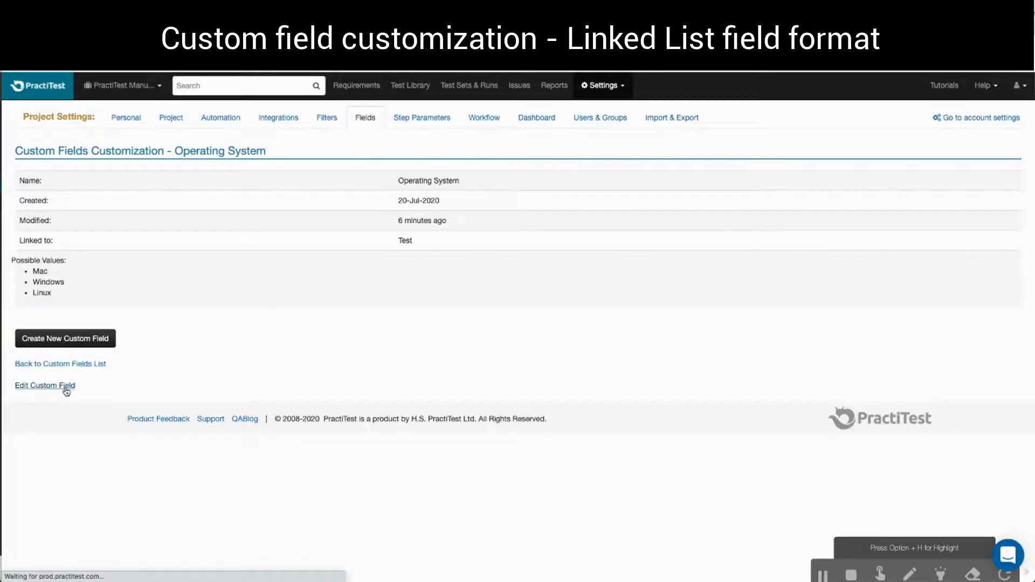
pyautogui.click(45, 385)
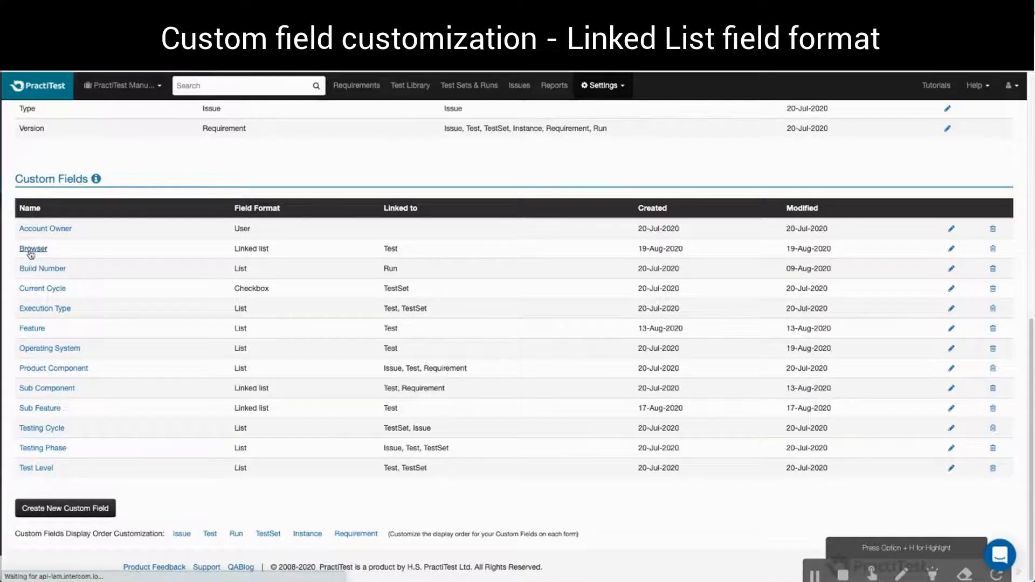
# - Scroll through Browser's per-OS value lists and Test linkage, then go to the Test Library
pyautogui.click(32, 249)
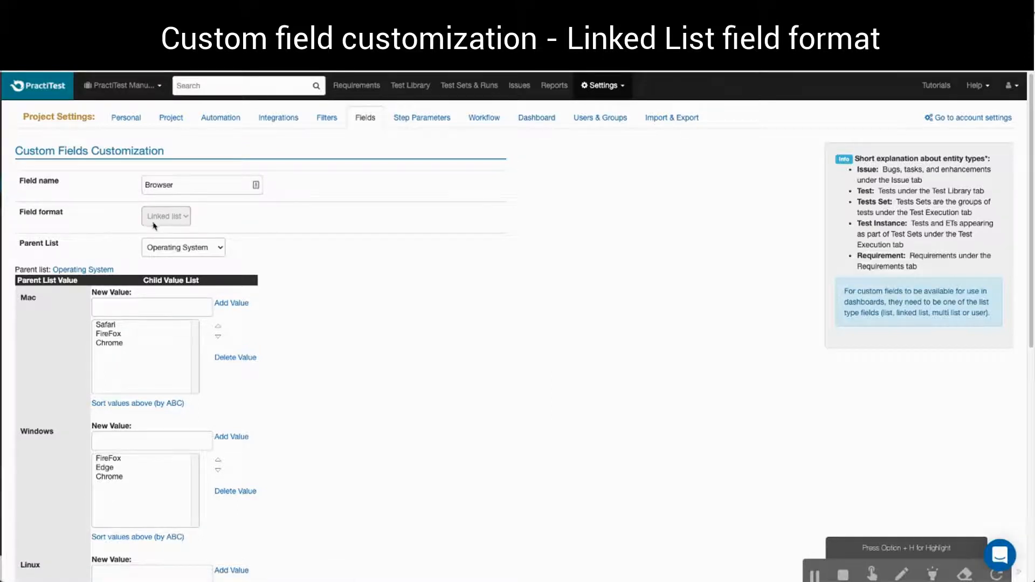
pyautogui.scroll(-3)
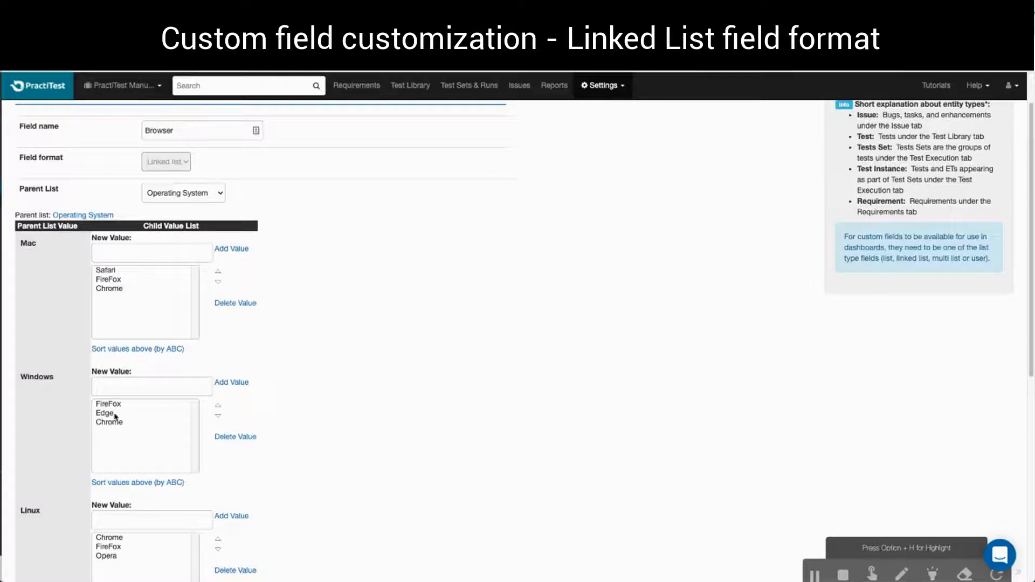
pyautogui.scroll(-3)
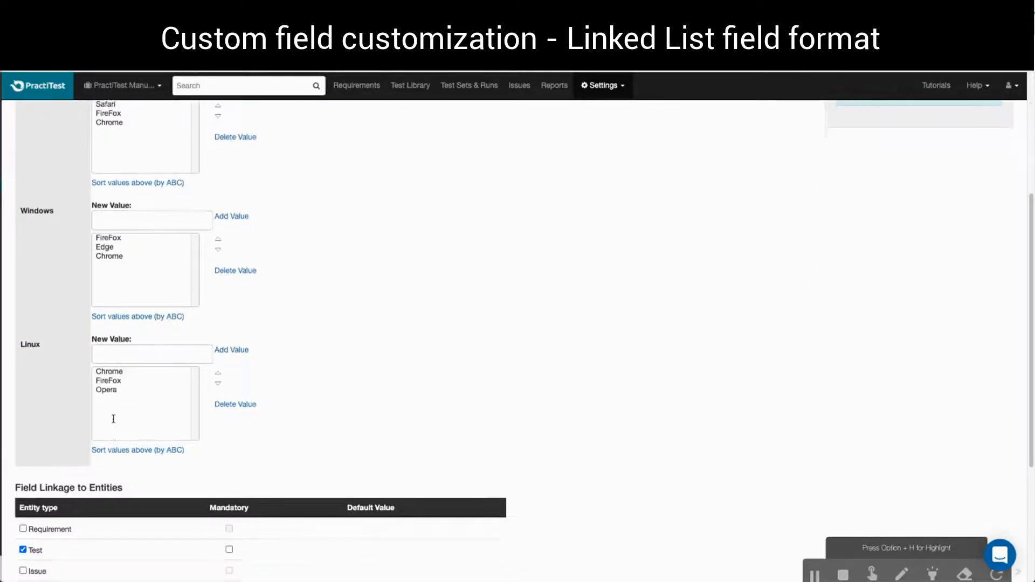
pyautogui.scroll(-3)
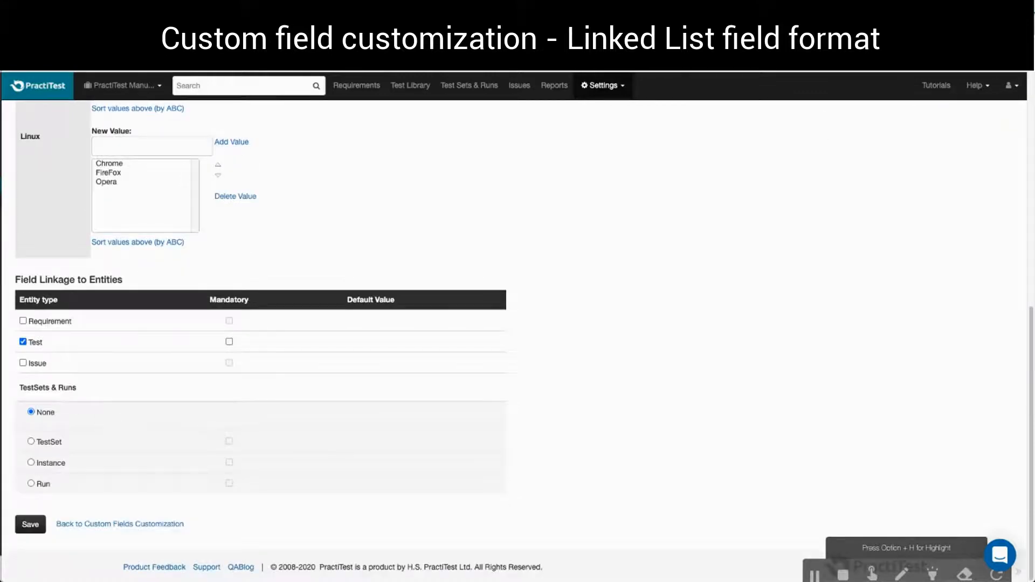
pyautogui.moveTo(40, 460)
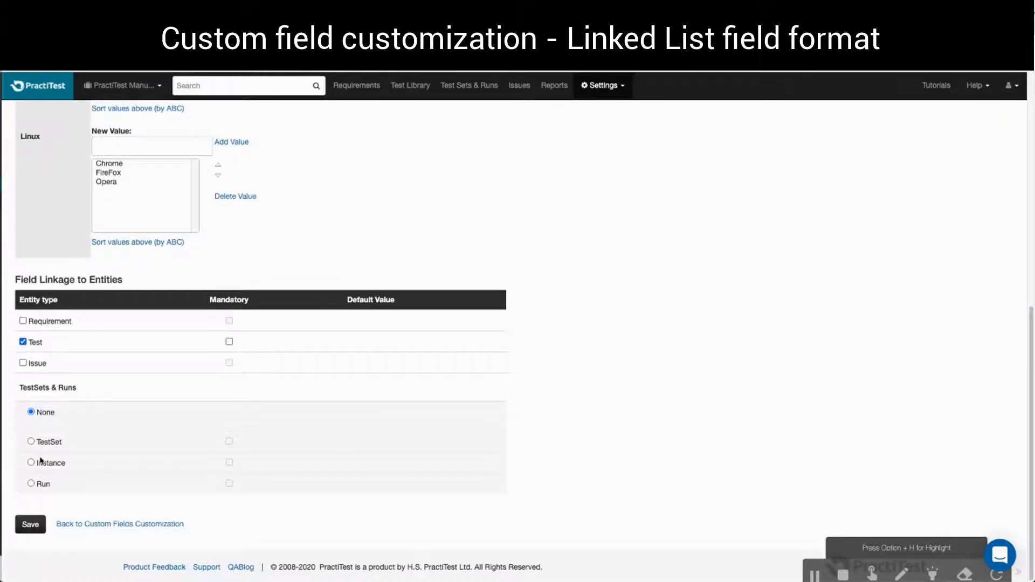
pyautogui.click(30, 523)
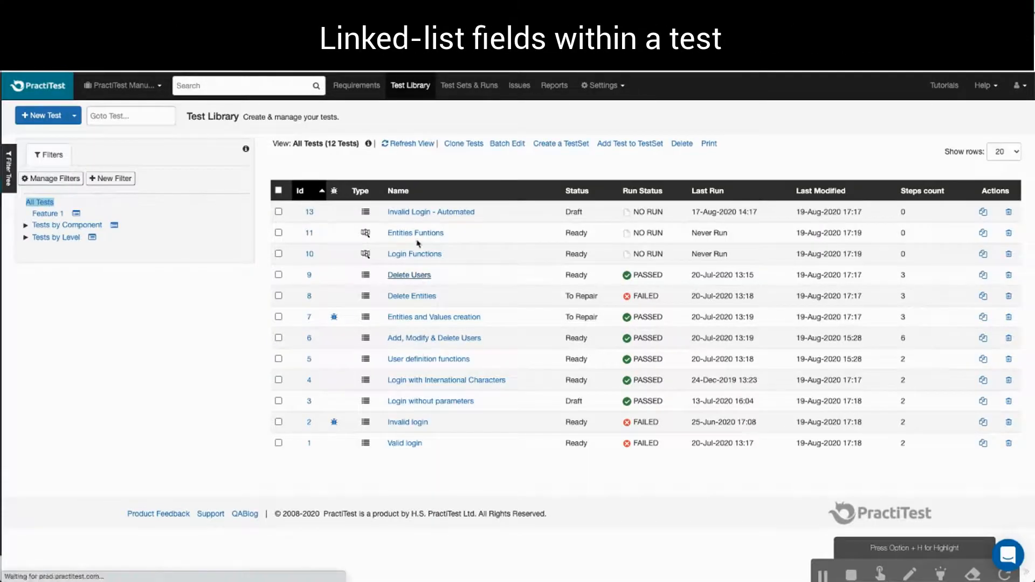
# - Open test #9 'Delete Users' and show its Operating System choices
pyautogui.click(409, 275)
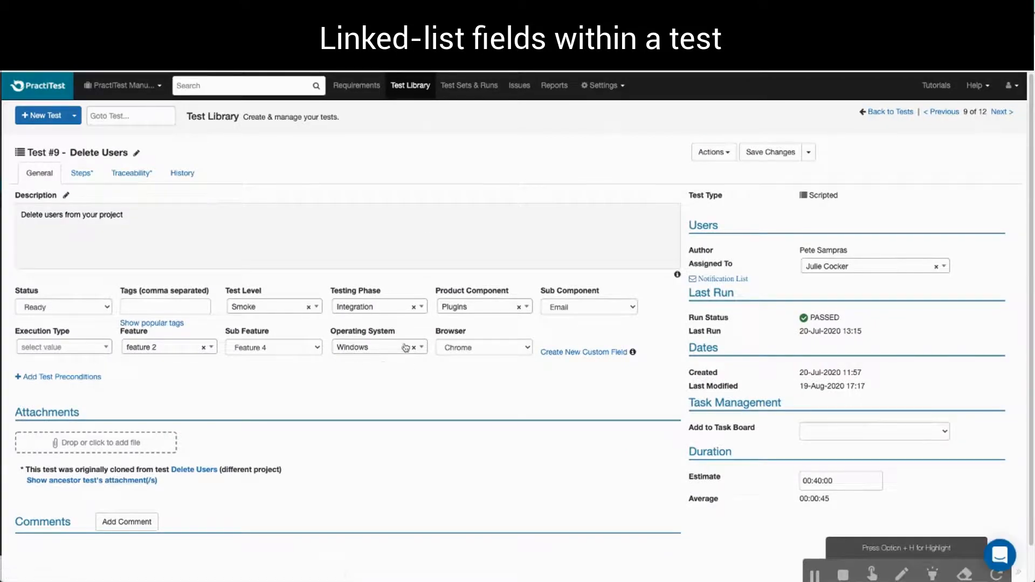
pyautogui.moveTo(396, 347)
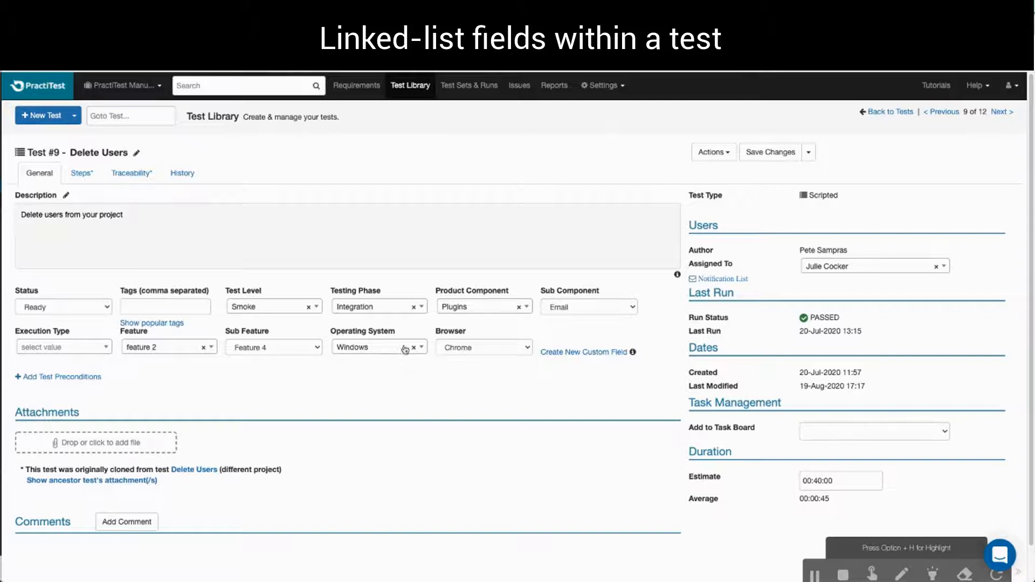
pyautogui.click(378, 346)
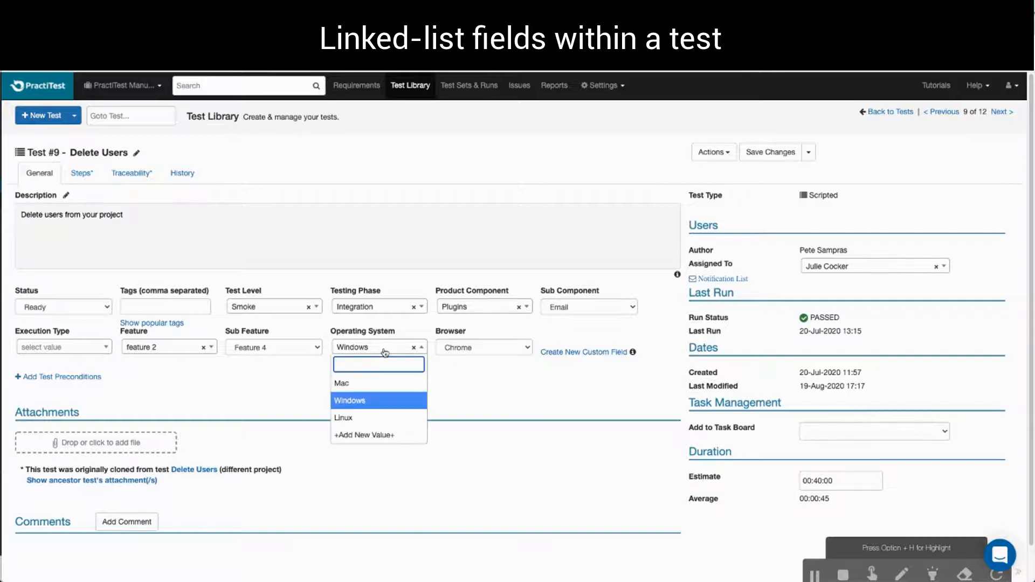
pyautogui.moveTo(378, 383)
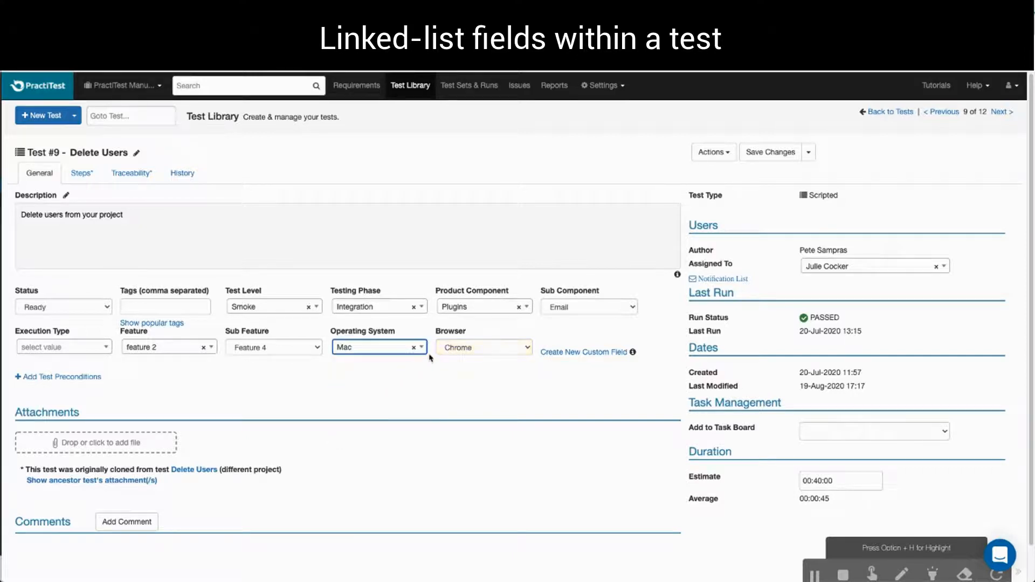
# - Set test #9 to Operating System Windows with browser Chrome and save the changes
pyautogui.click(484, 346)
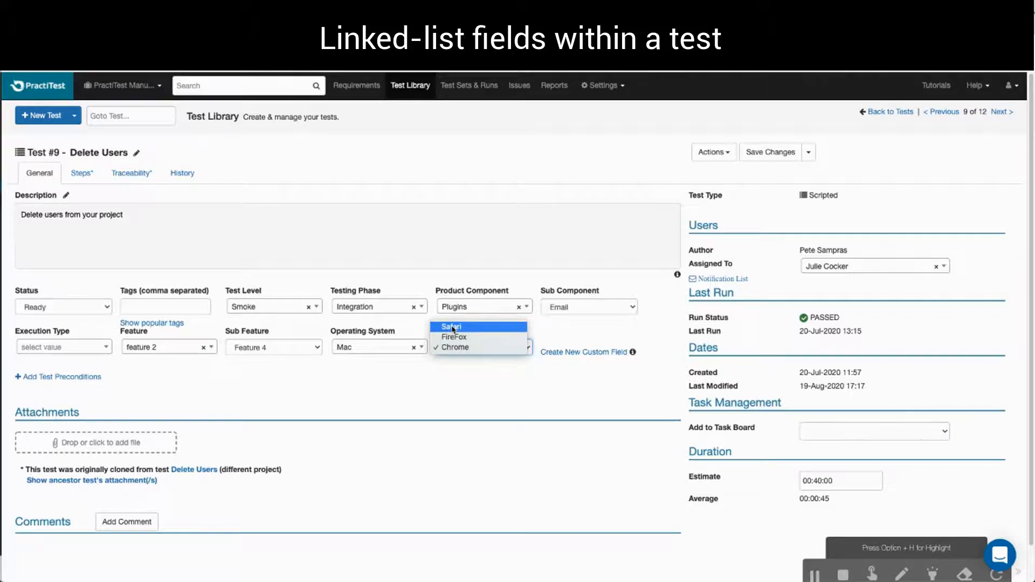
pyautogui.click(378, 347)
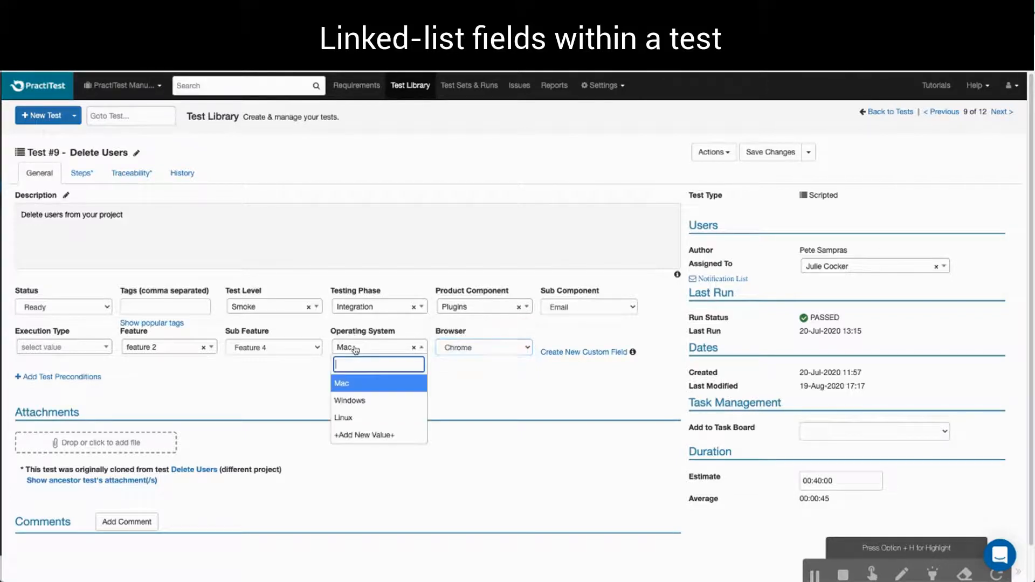
pyautogui.click(349, 400)
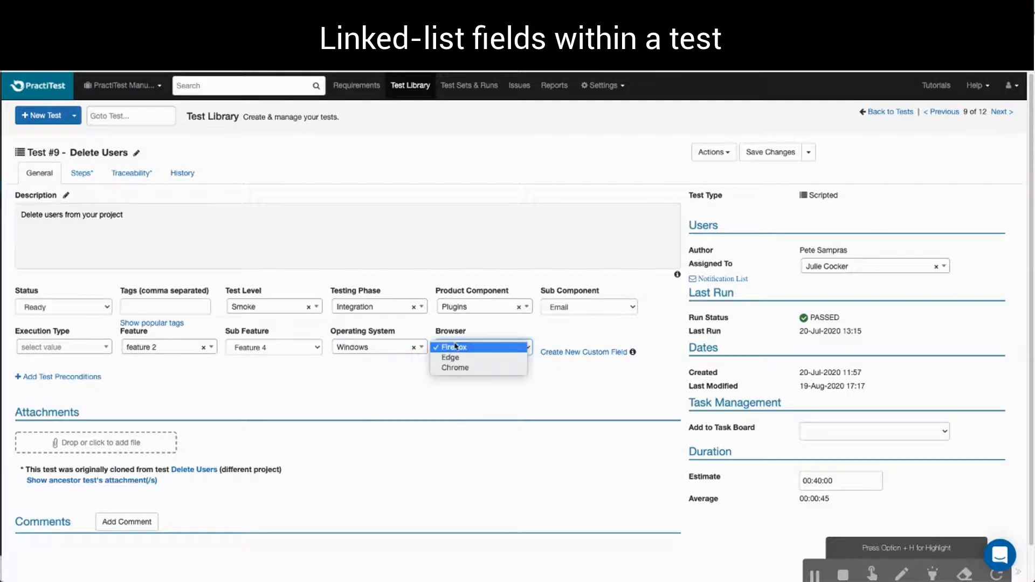
pyautogui.click(454, 368)
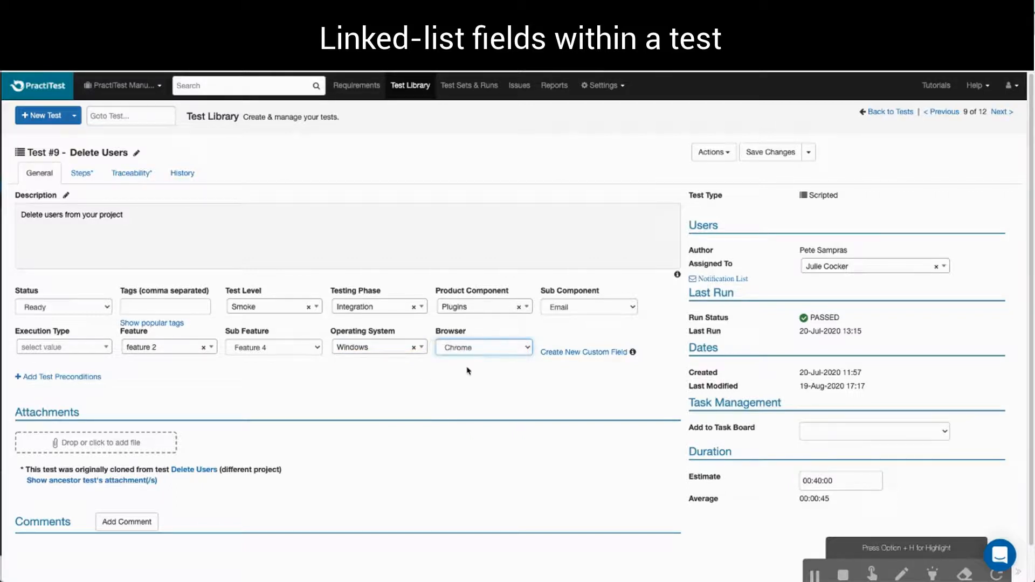
pyautogui.click(769, 152)
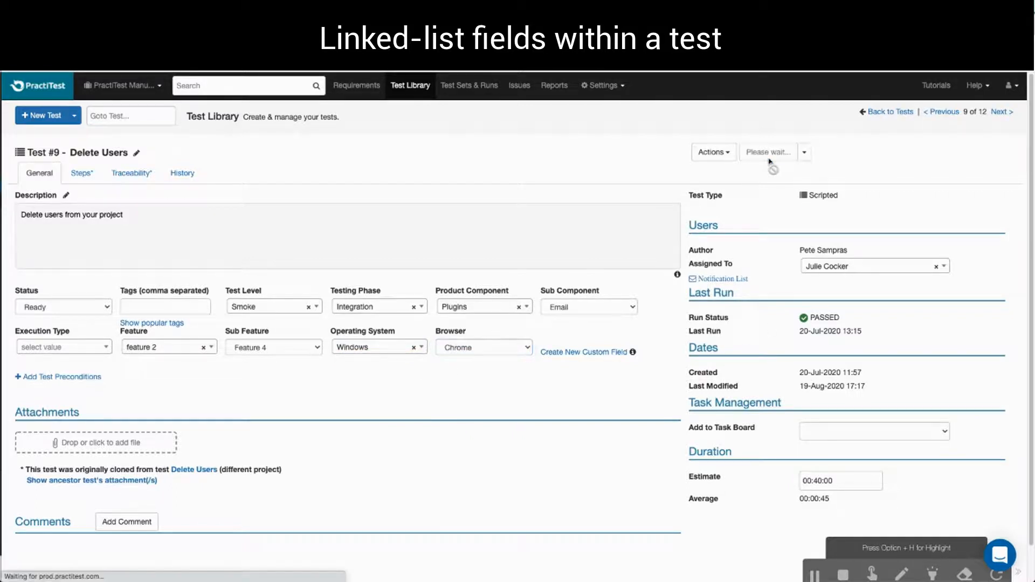
pyautogui.click(410, 85)
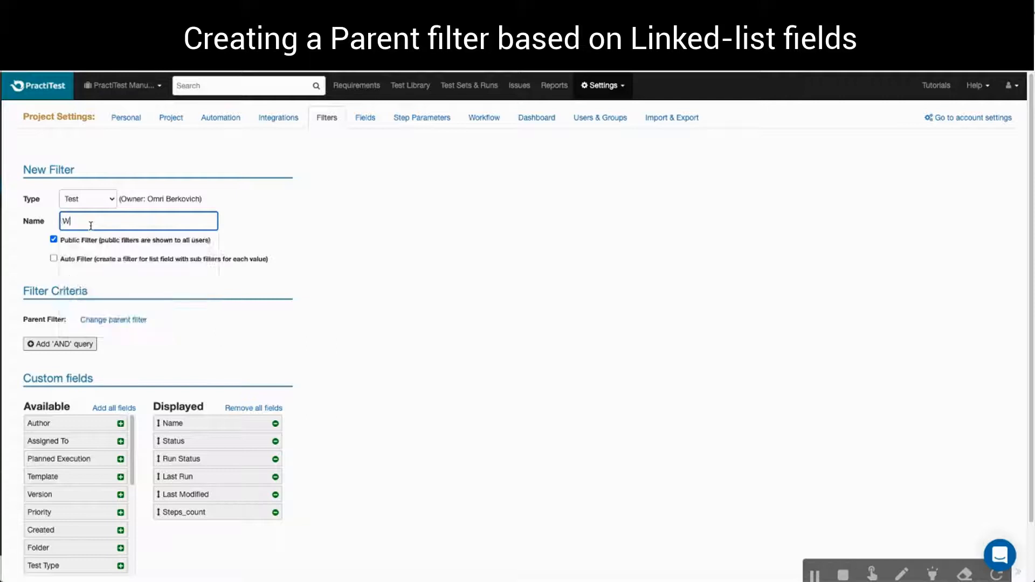
# - Name the filter 'Windows OR Linux' with criterion Operating System is Windows OR Linux
pyautogui.write('Windows OR L')
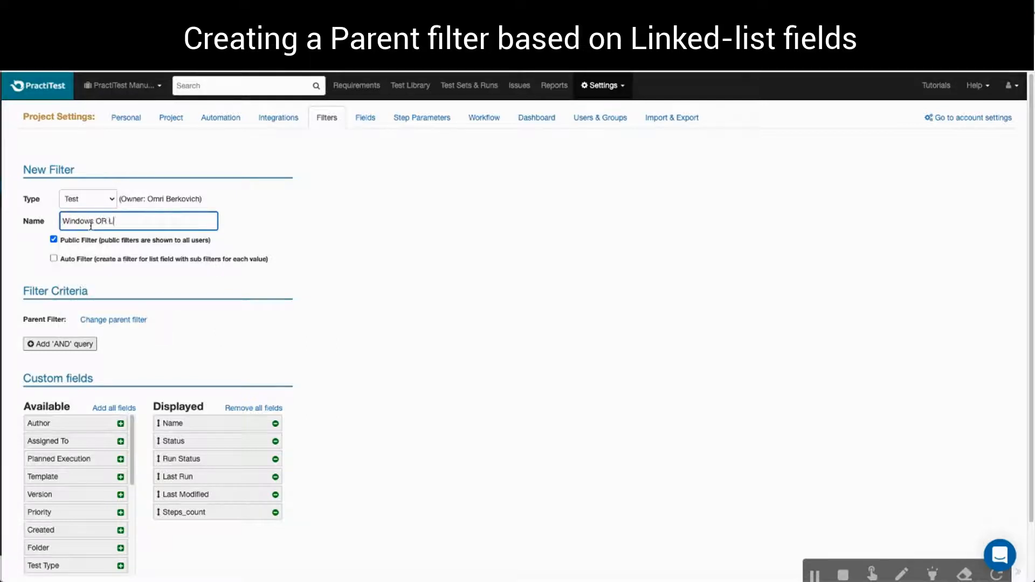
pyautogui.write('inux')
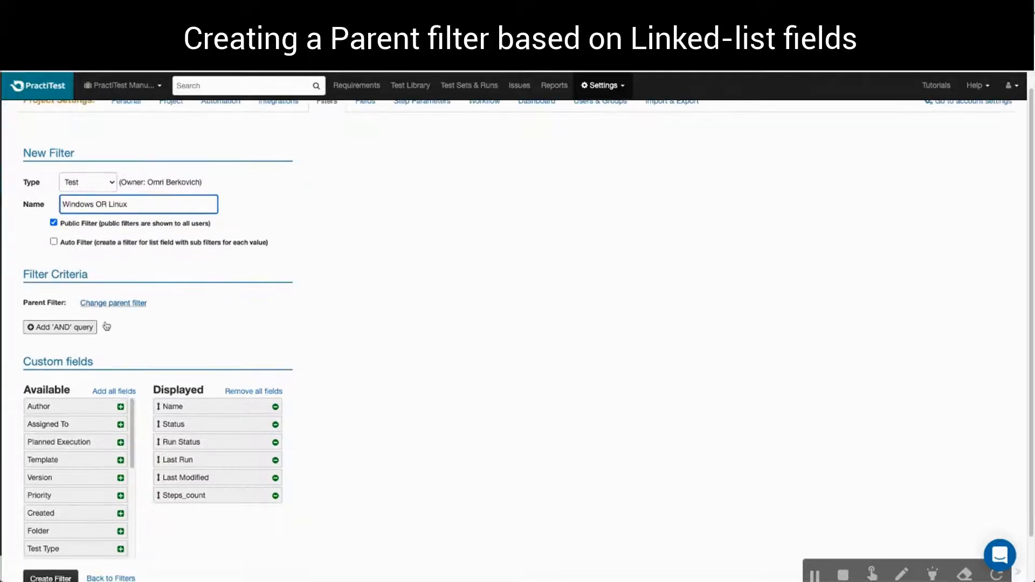
pyautogui.click(60, 327)
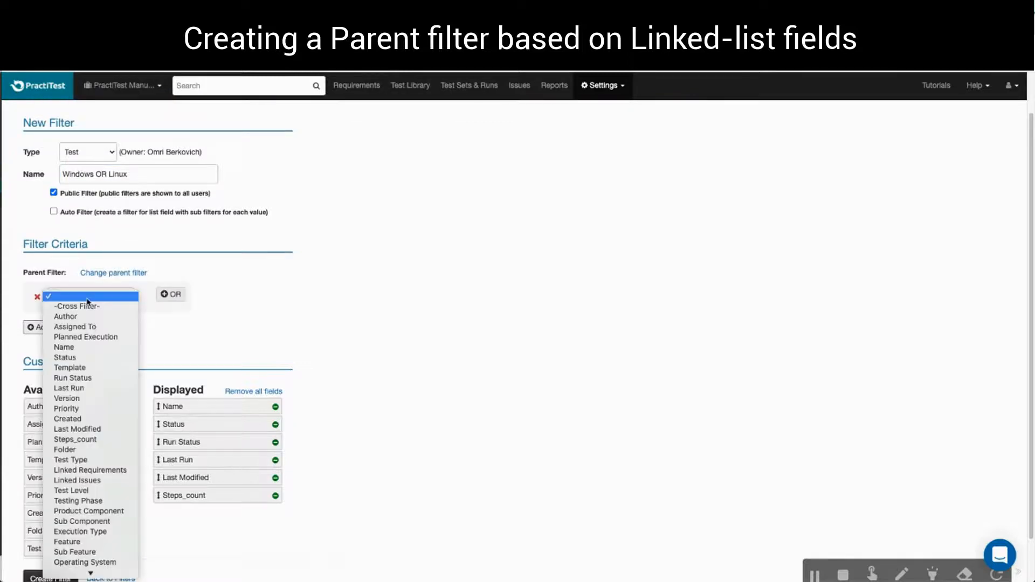
pyautogui.click(85, 562)
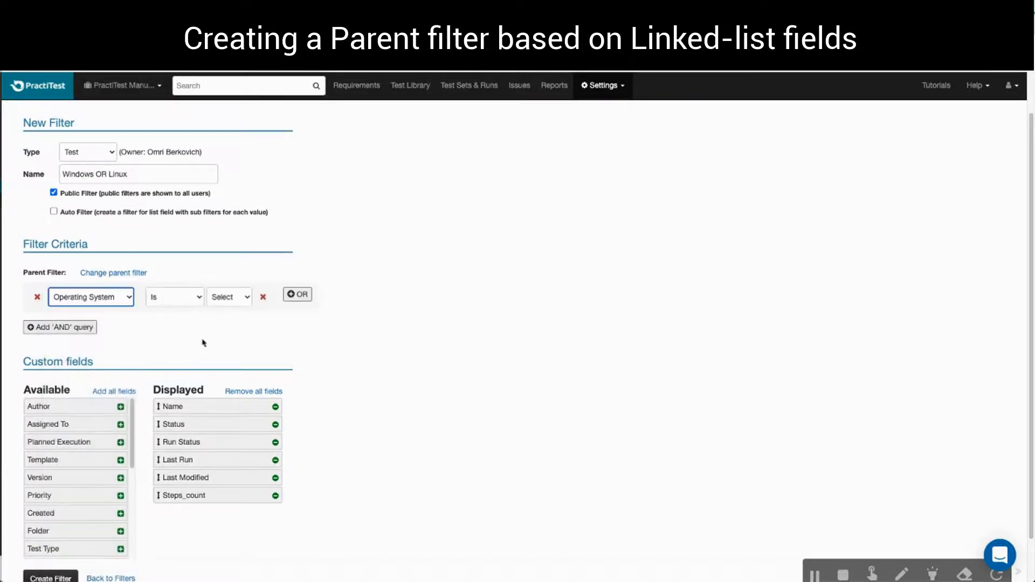
pyautogui.click(229, 297)
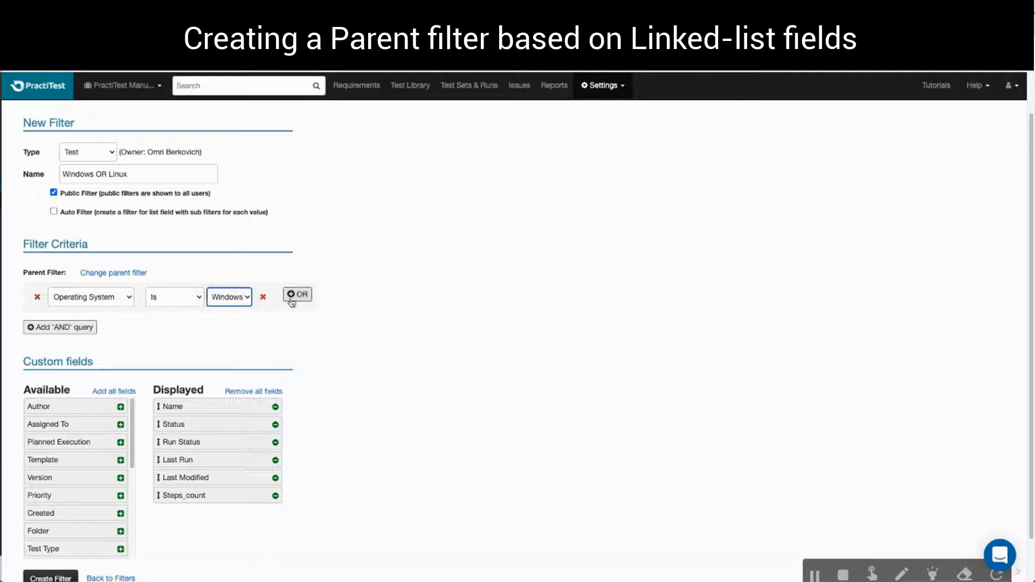
pyautogui.click(296, 294)
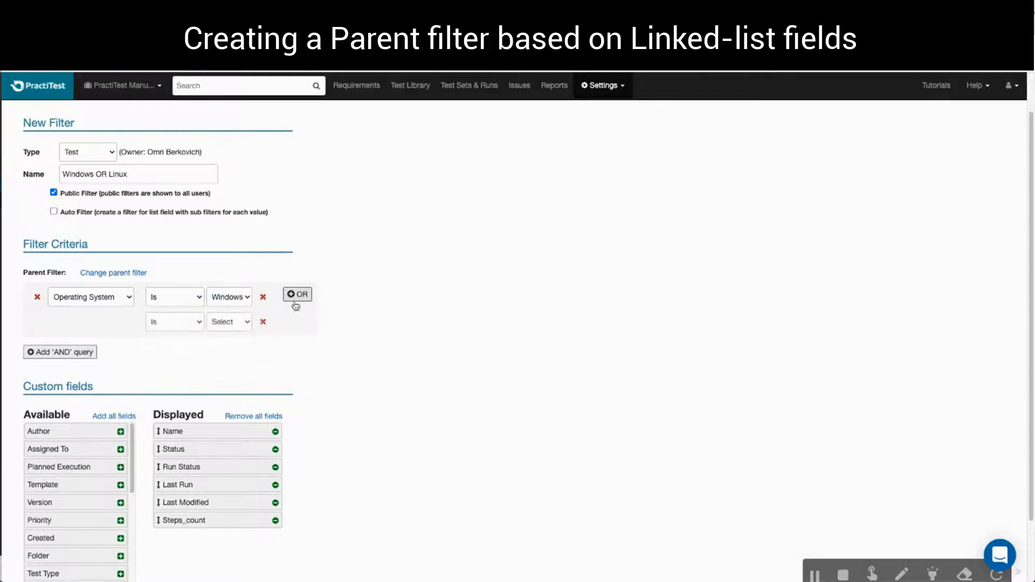
pyautogui.click(228, 321)
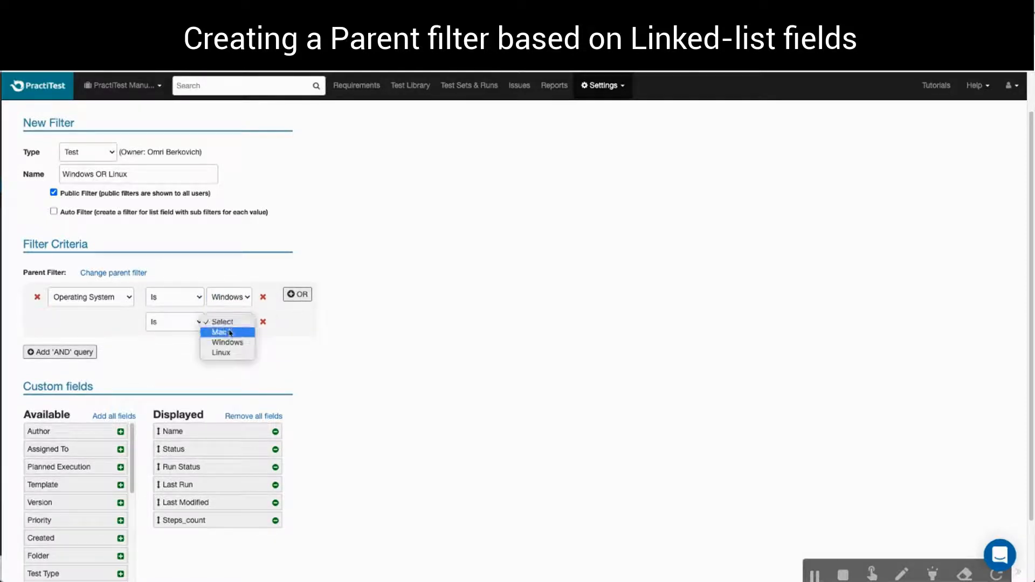
pyautogui.click(220, 353)
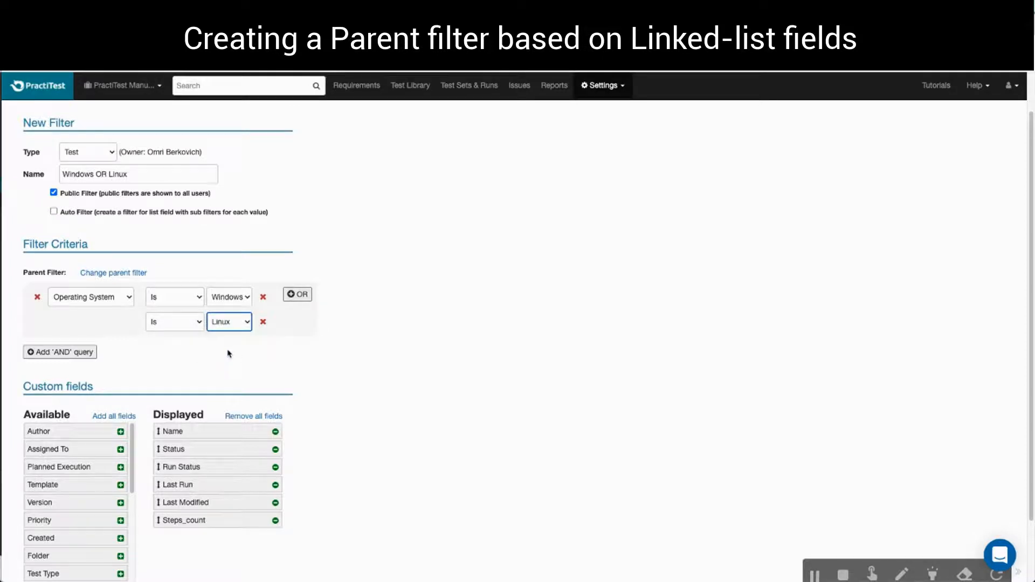
pyautogui.moveTo(229, 343)
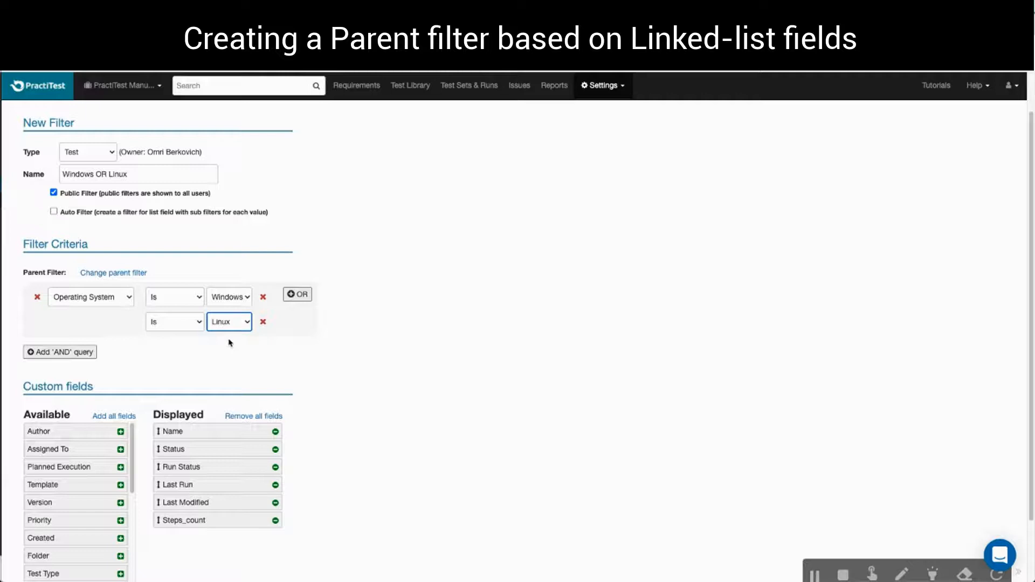
# - Add Operating System as a displayed column and create the filter
pyautogui.scroll(-3)
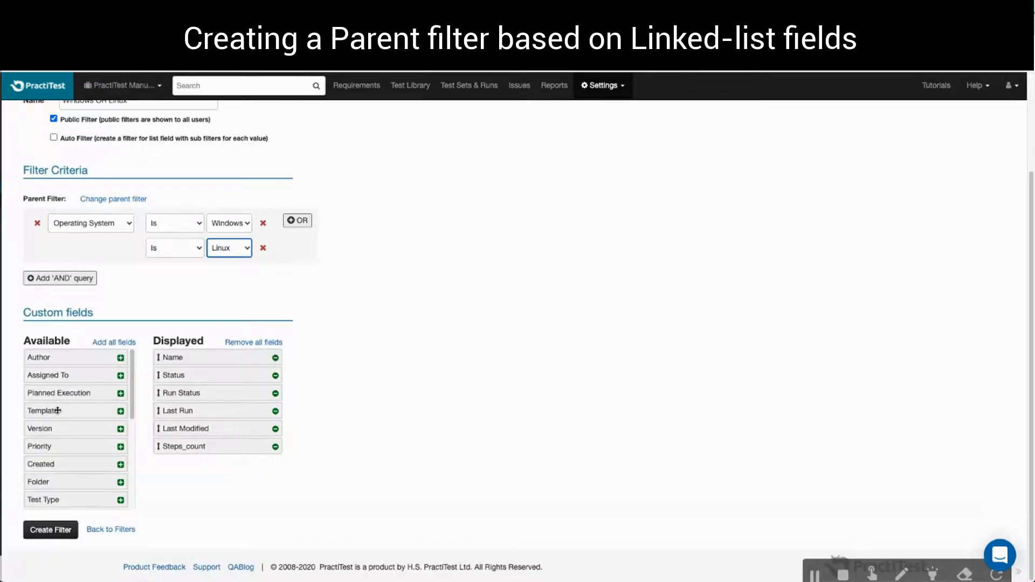
pyautogui.scroll(-3)
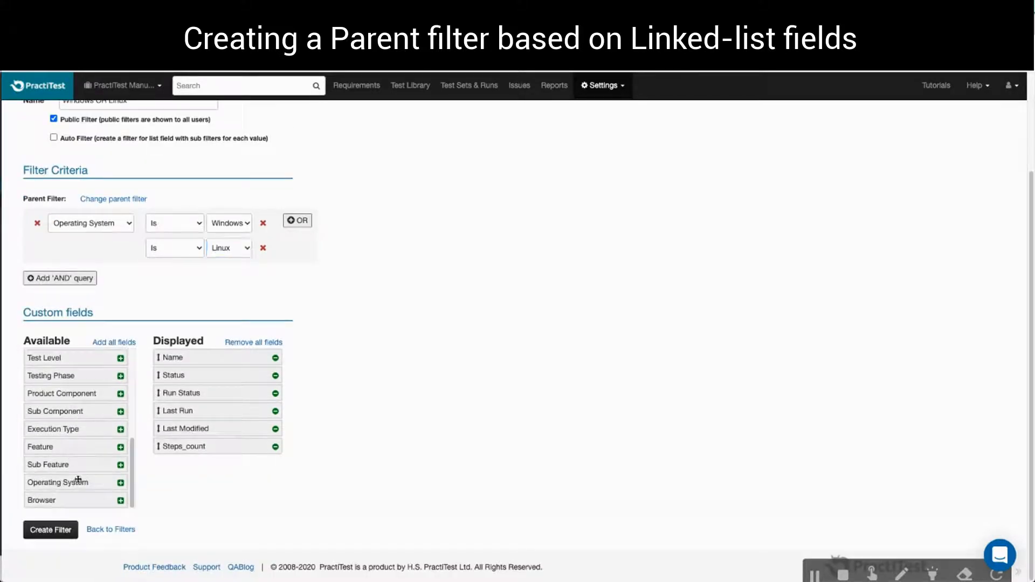
pyautogui.click(120, 482)
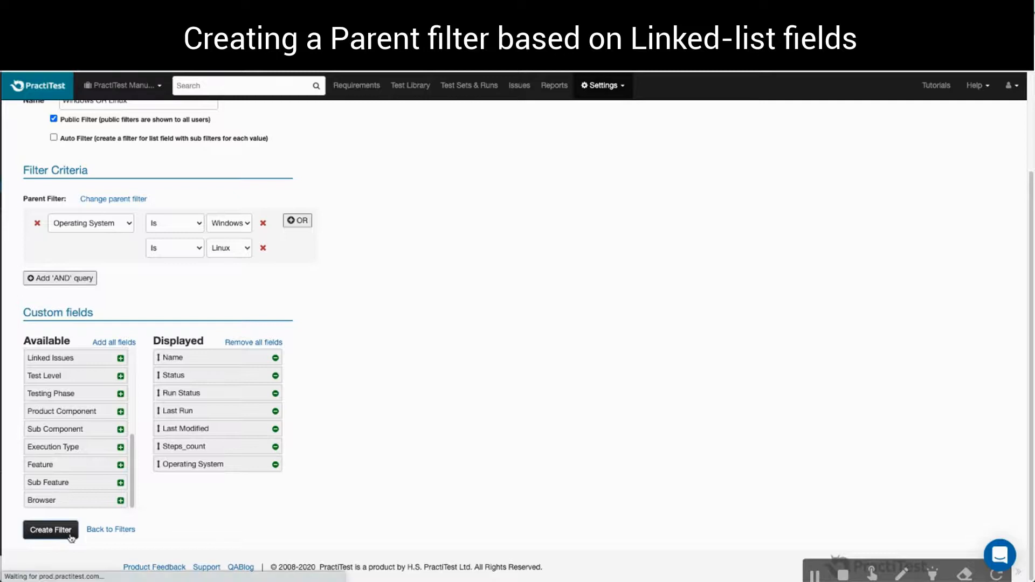
pyautogui.click(50, 530)
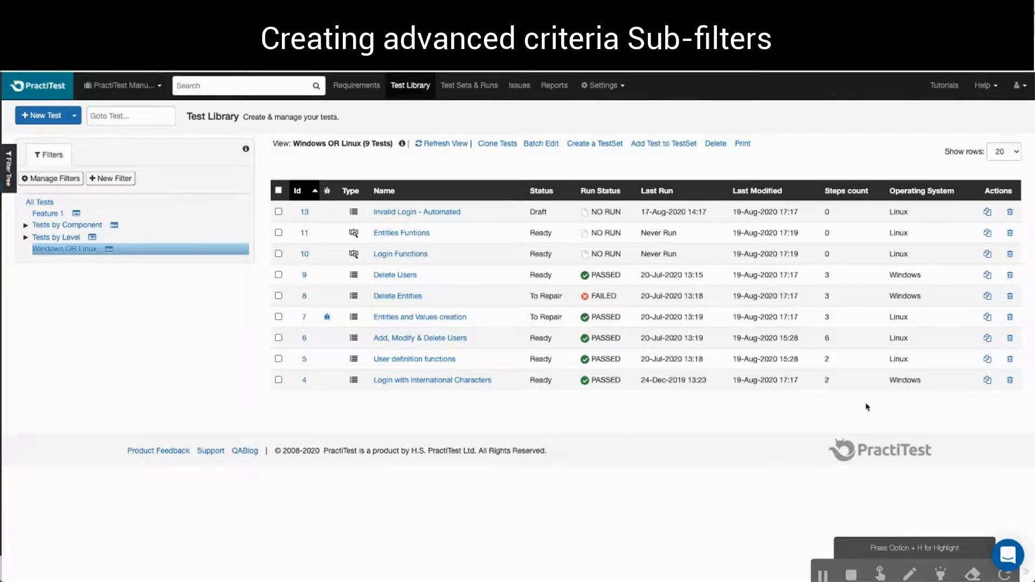
pyautogui.moveTo(163, 342)
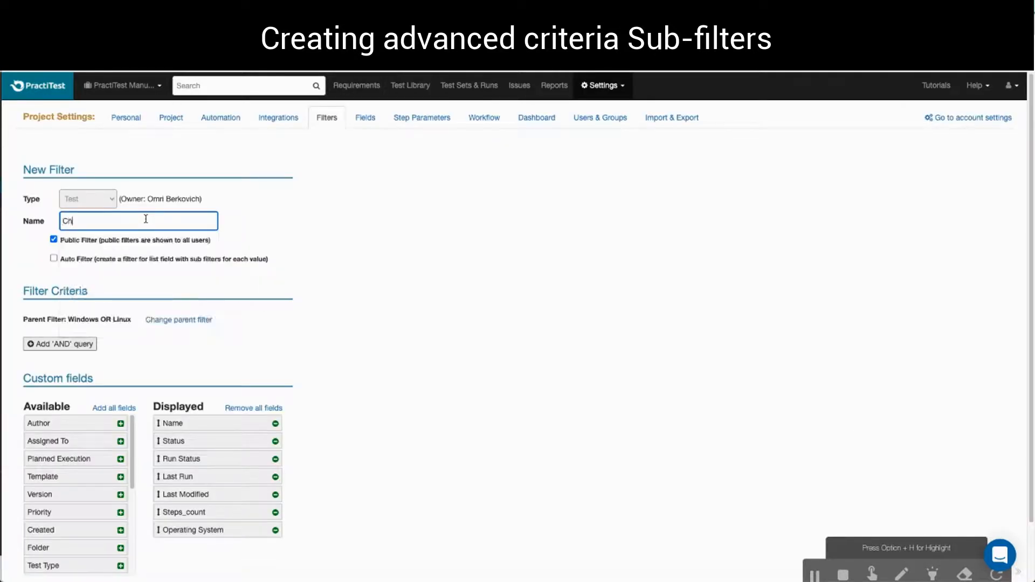
# - Name the sub-filter 'Chrome', add criterion Browser is Chrome, and save it
pyautogui.write('Chrome')
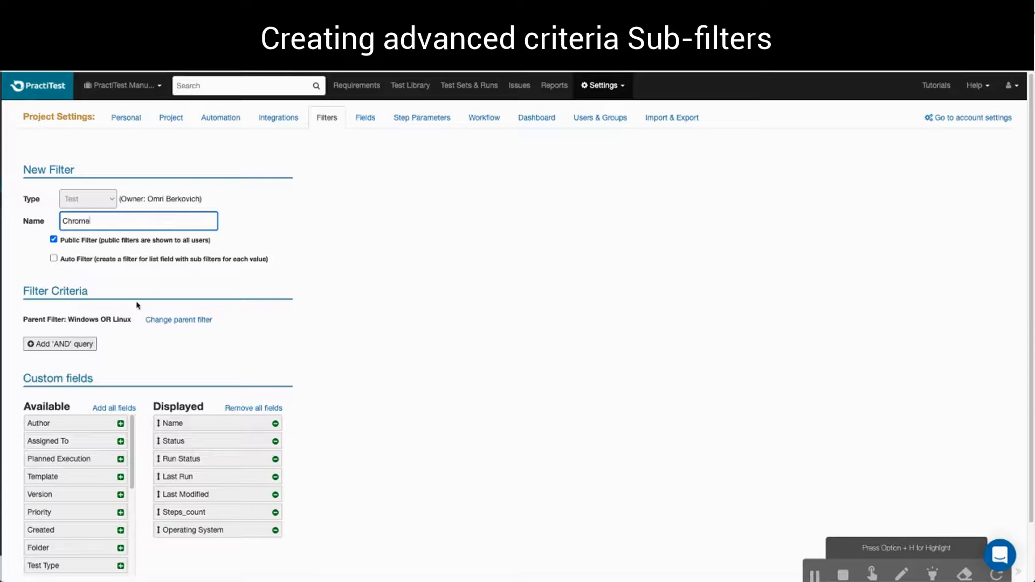
pyautogui.click(59, 344)
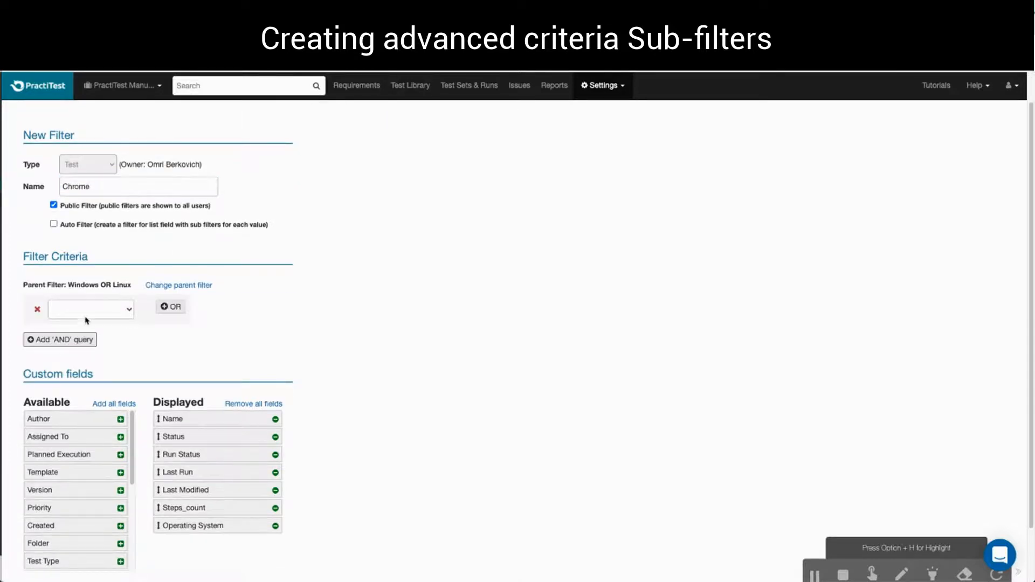
pyautogui.click(91, 309)
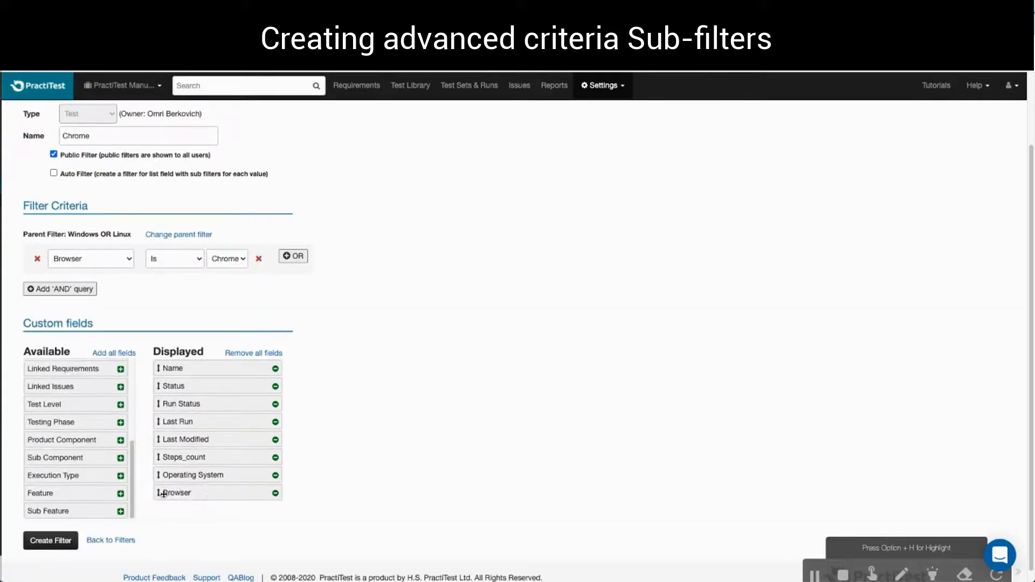
pyautogui.click(50, 540)
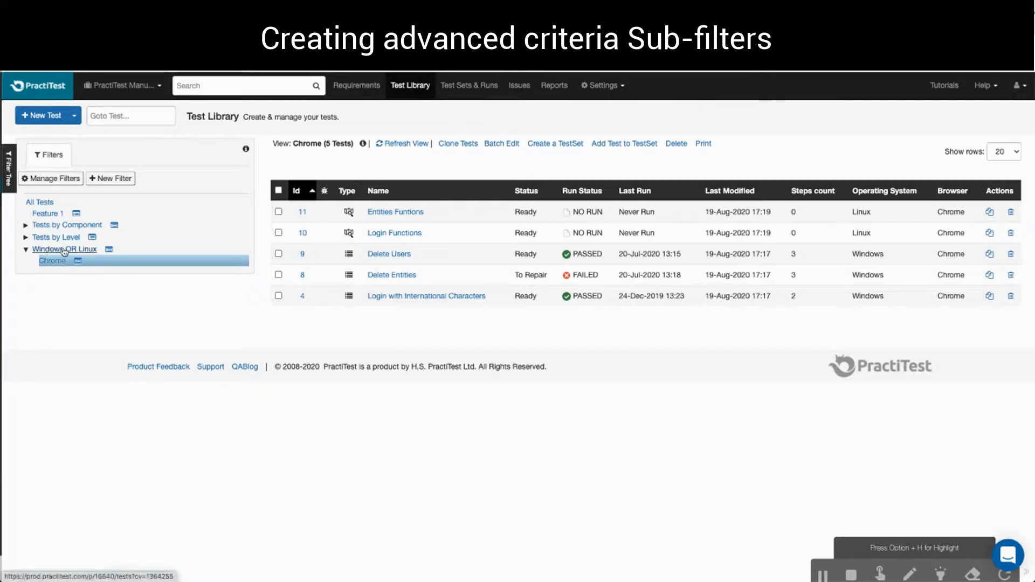
pyautogui.moveTo(847, 285)
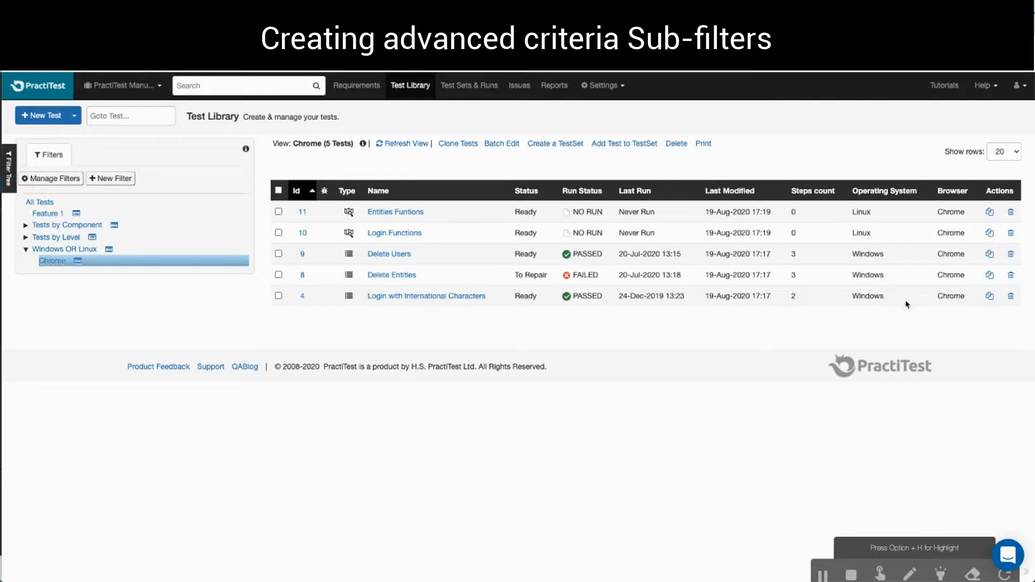
pyautogui.moveTo(976, 317)
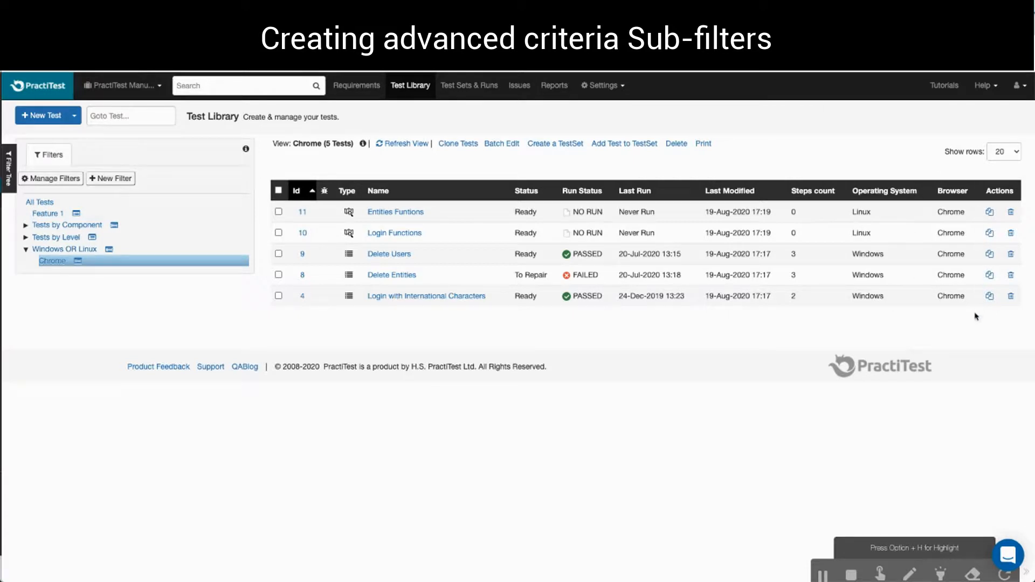
pyautogui.moveTo(840, 521)
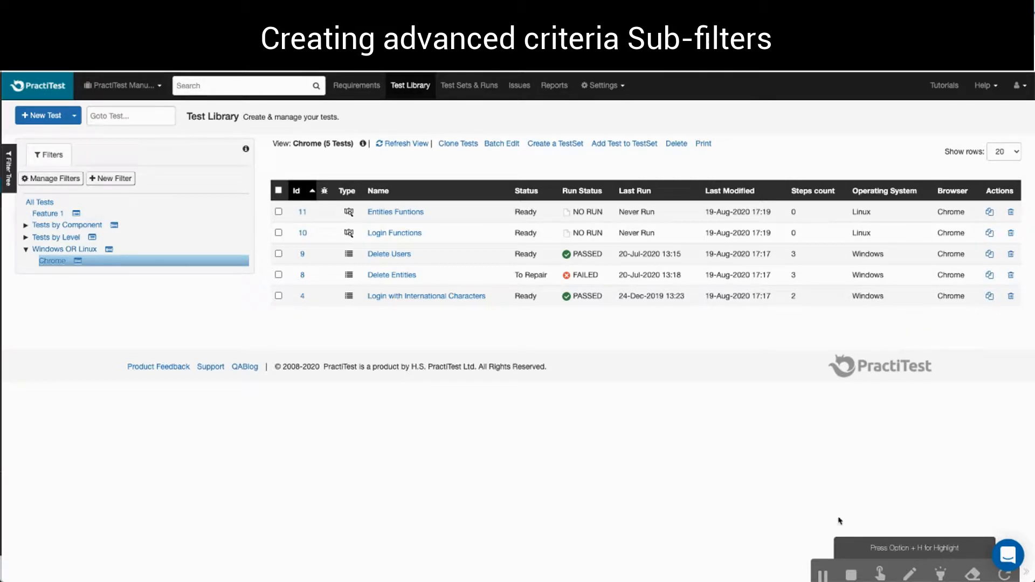
pyautogui.moveTo(695, 468)
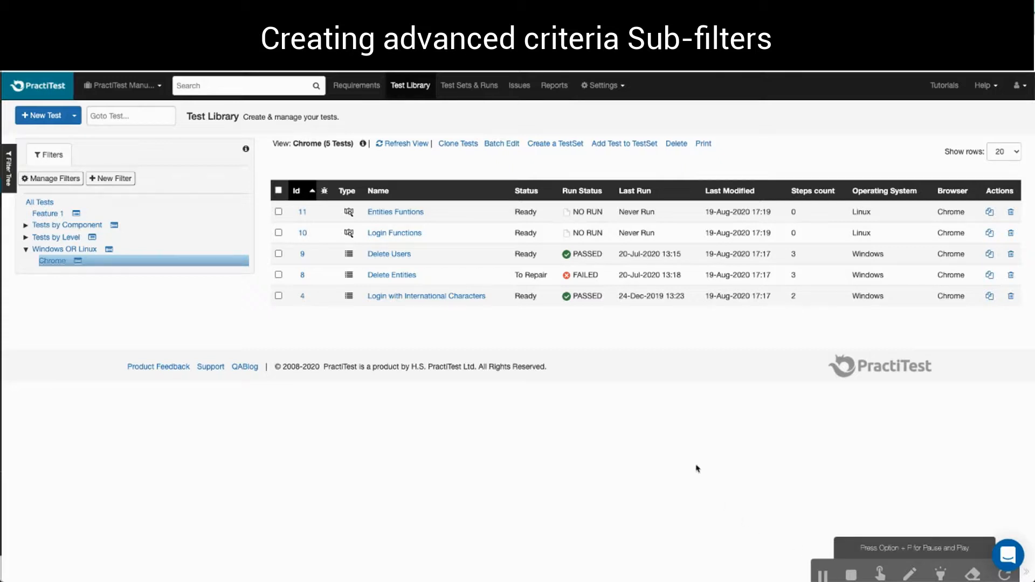
pyautogui.moveTo(685, 370)
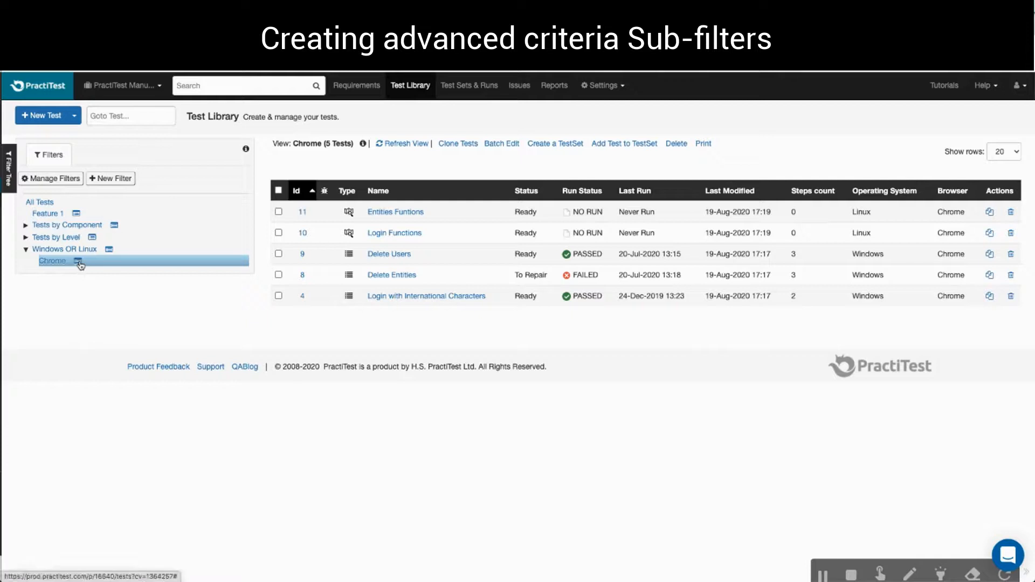
# - Open the Chrome filter's details in the filter tree and choose Add Sub Filter
pyautogui.click(52, 260)
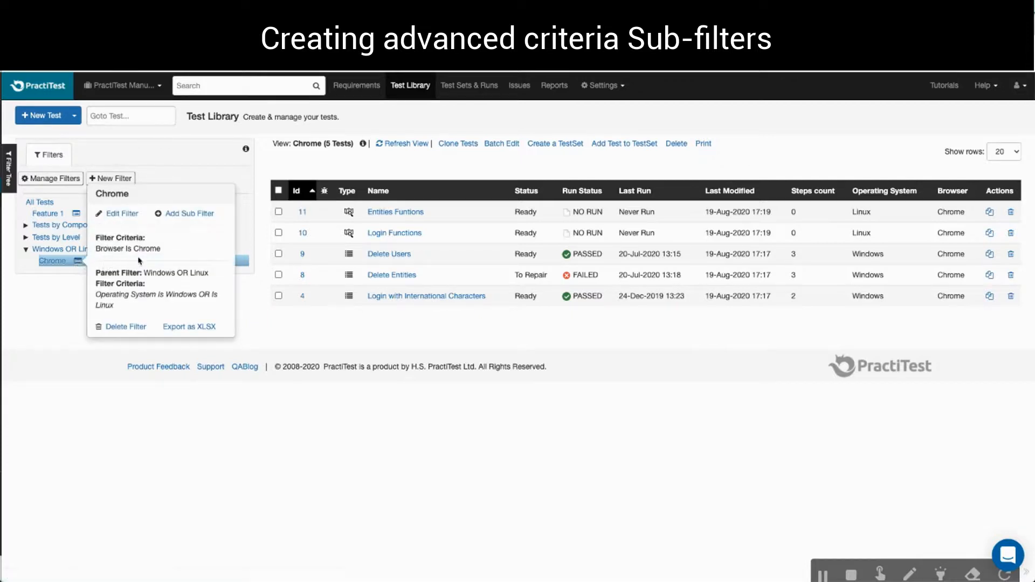
pyautogui.click(110, 178)
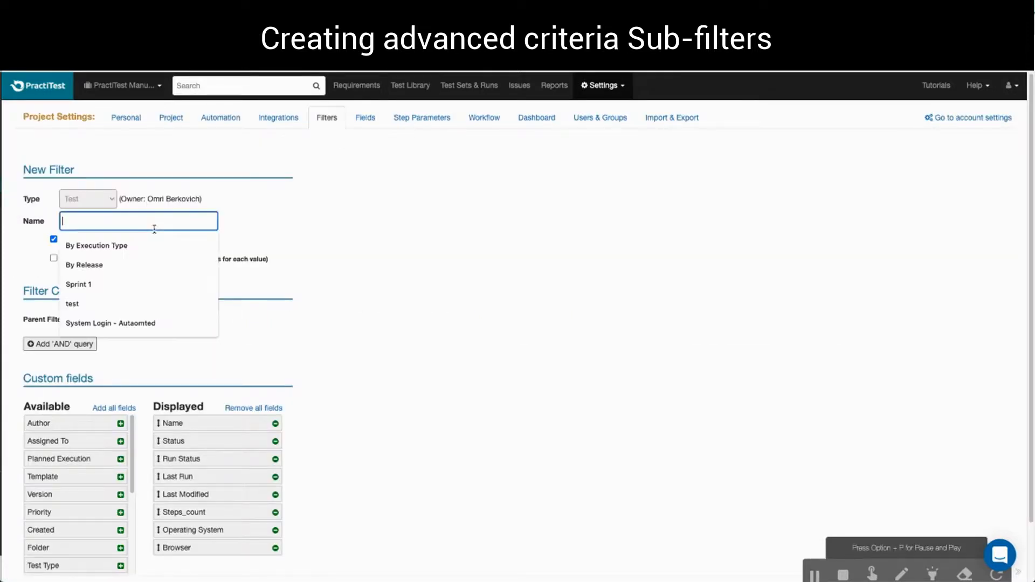
# - Name the sub-filter 'Smoke and Integration' and add condition Test Level is Smoke
pyautogui.write('Smoke and Integr')
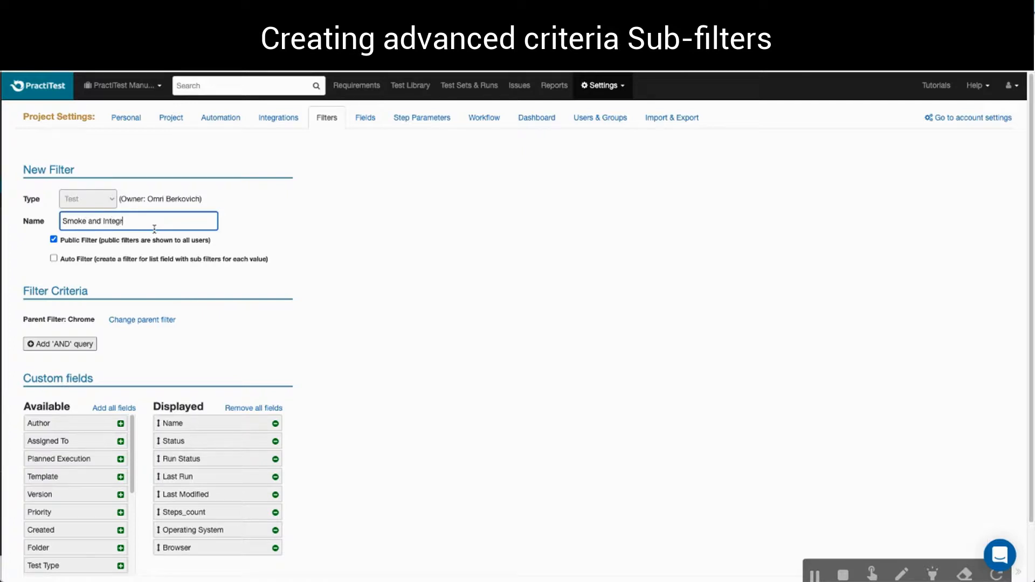
pyautogui.click(60, 343)
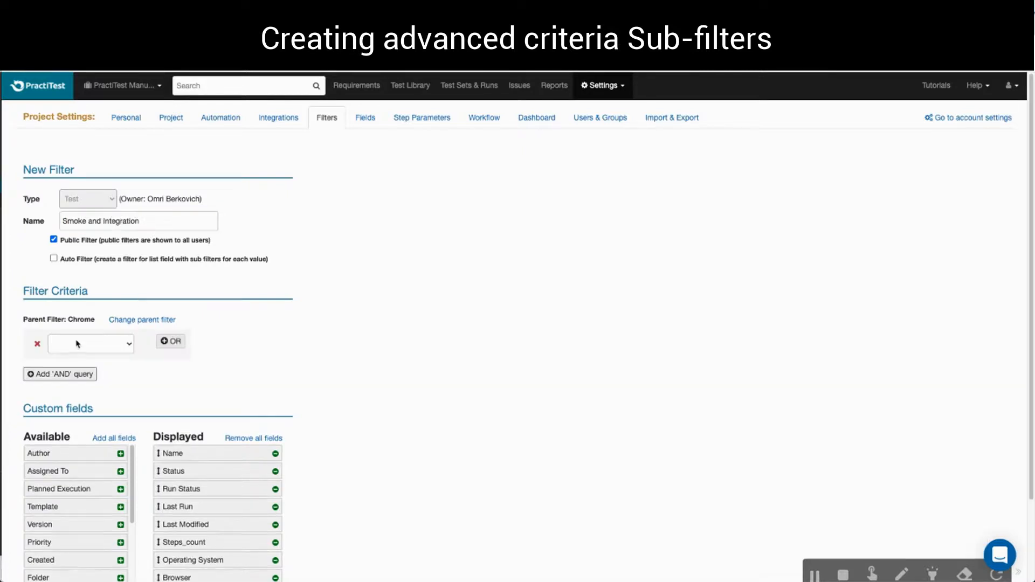
pyautogui.click(90, 343)
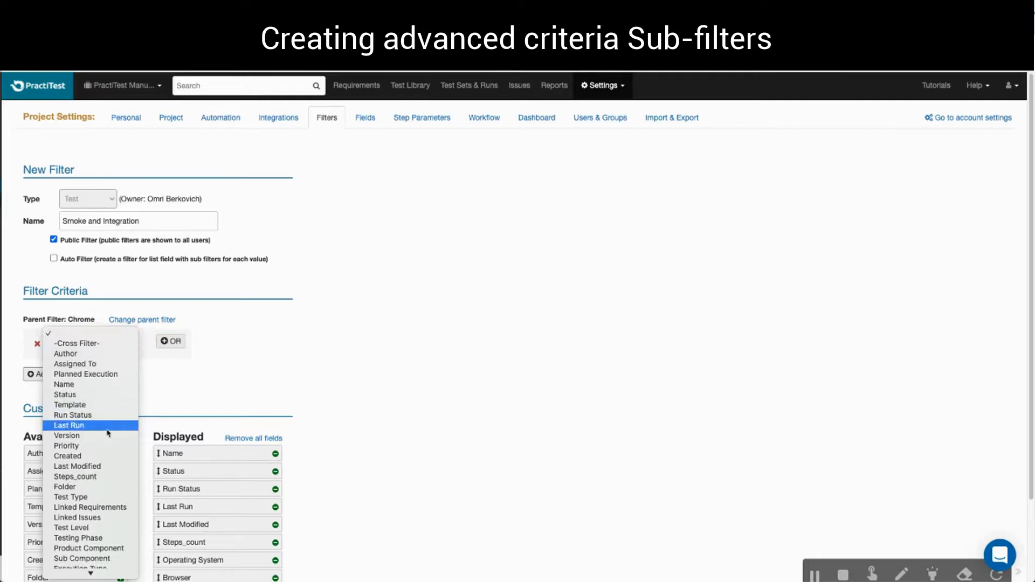
pyautogui.moveTo(77, 517)
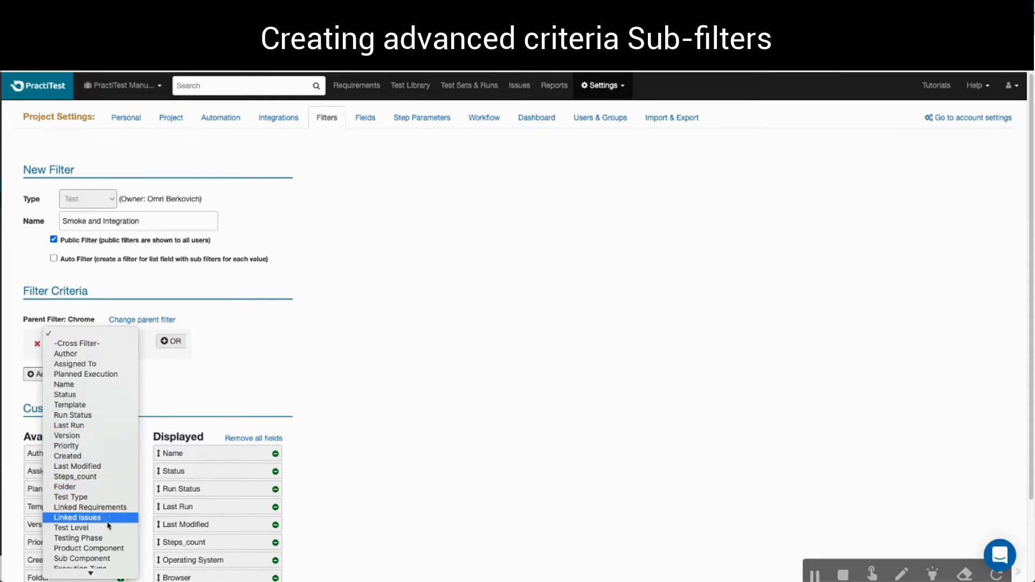
pyautogui.click(71, 527)
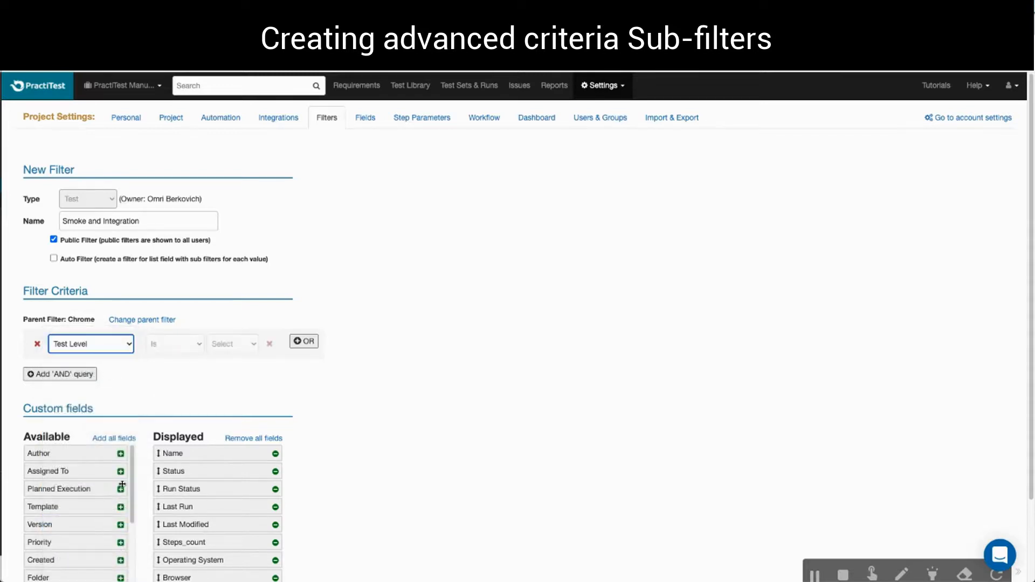
pyautogui.click(231, 343)
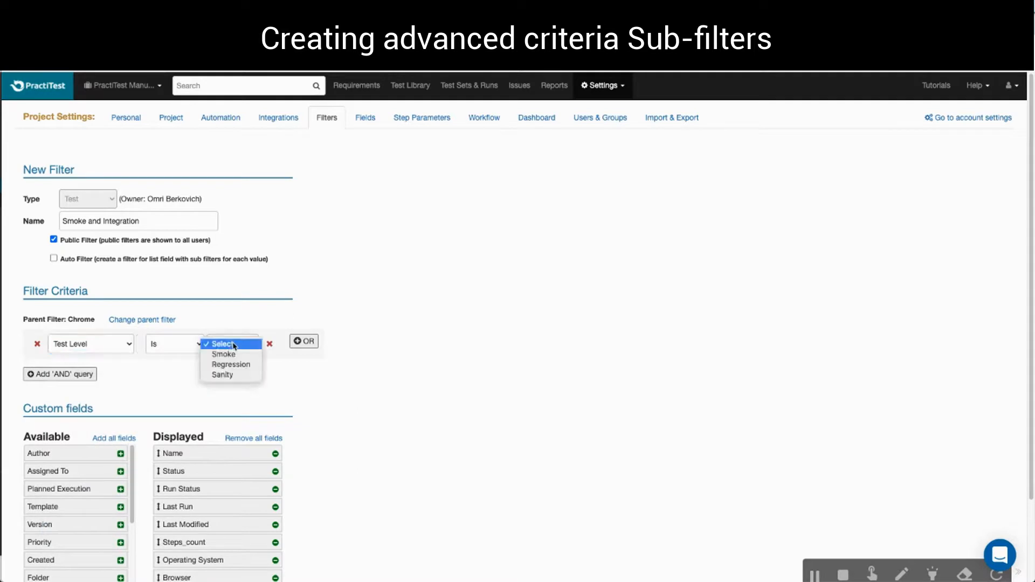
pyautogui.click(223, 353)
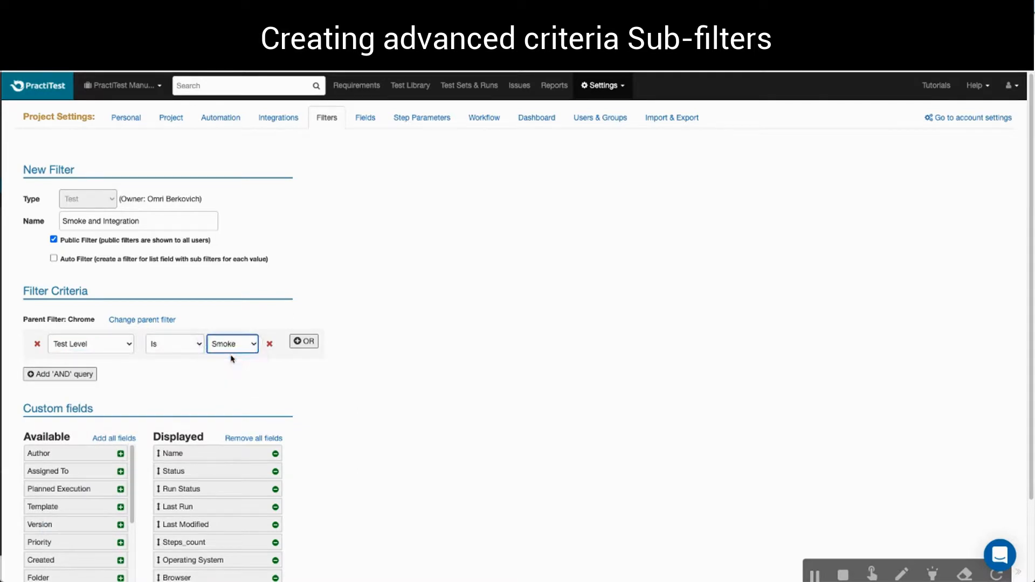
pyautogui.moveTo(115, 384)
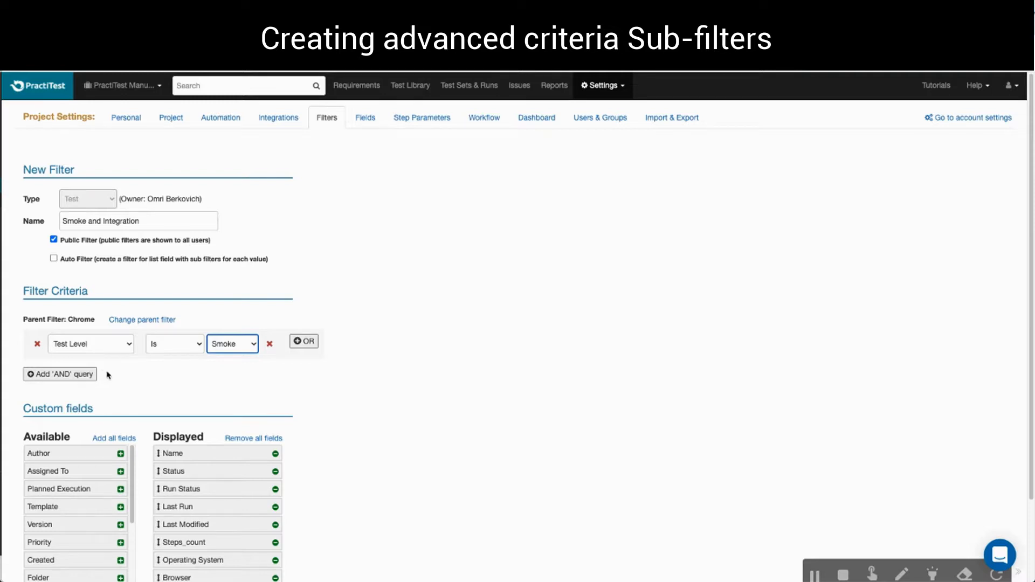
# - Add the AND condition Testing Phase is Integration and create the filter
pyautogui.click(59, 374)
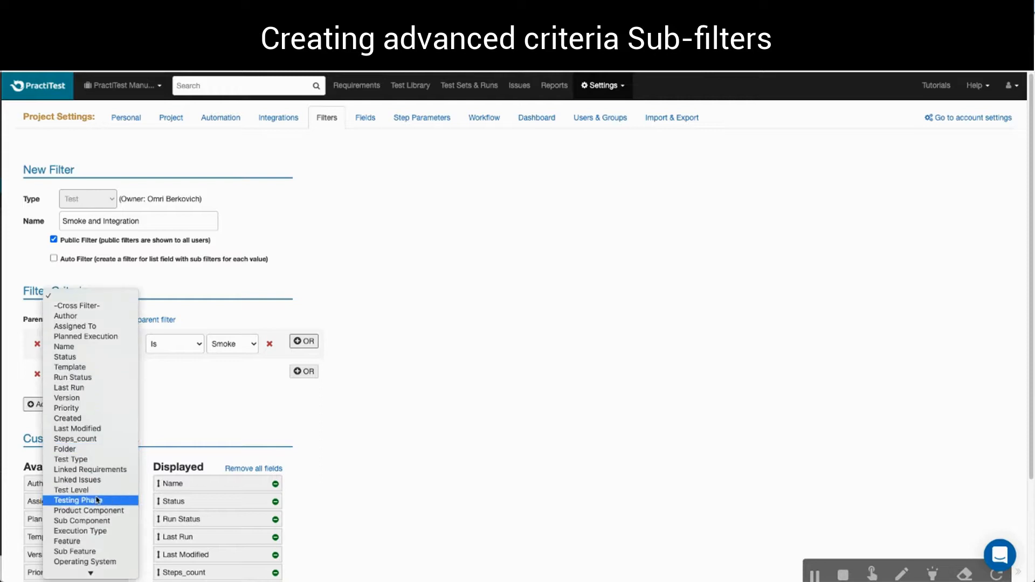
pyautogui.click(78, 500)
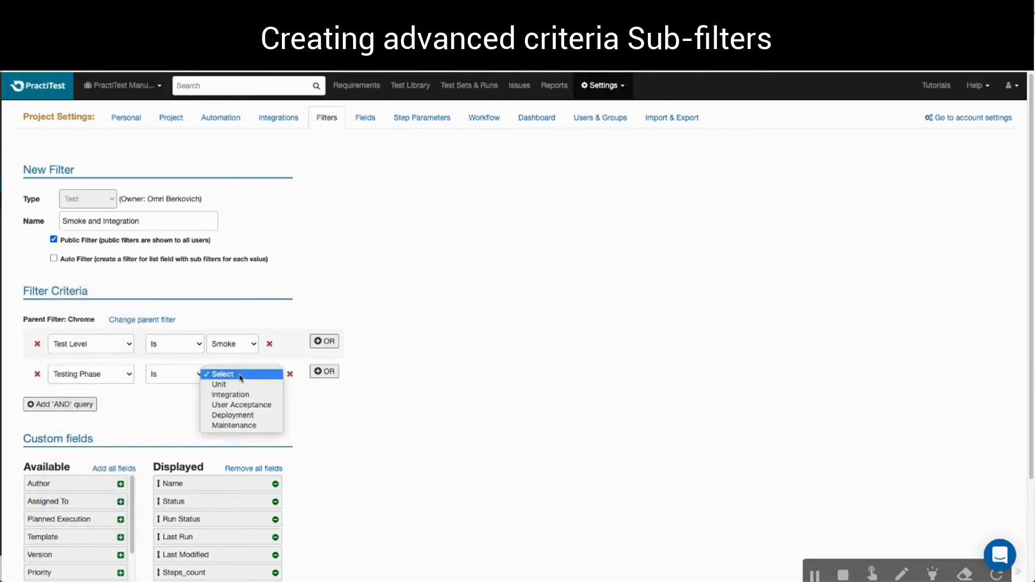
pyautogui.click(230, 394)
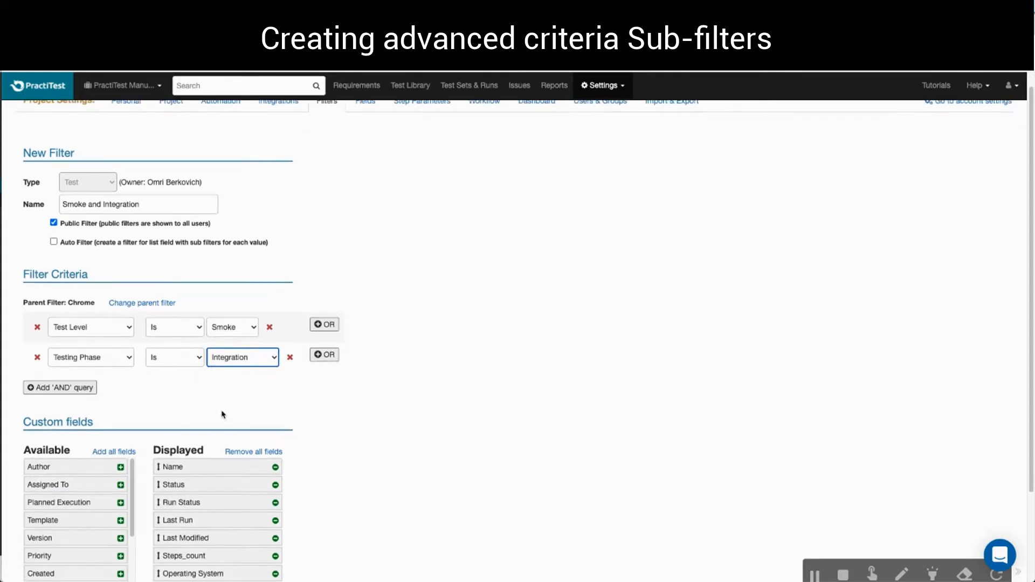
pyautogui.scroll(-3)
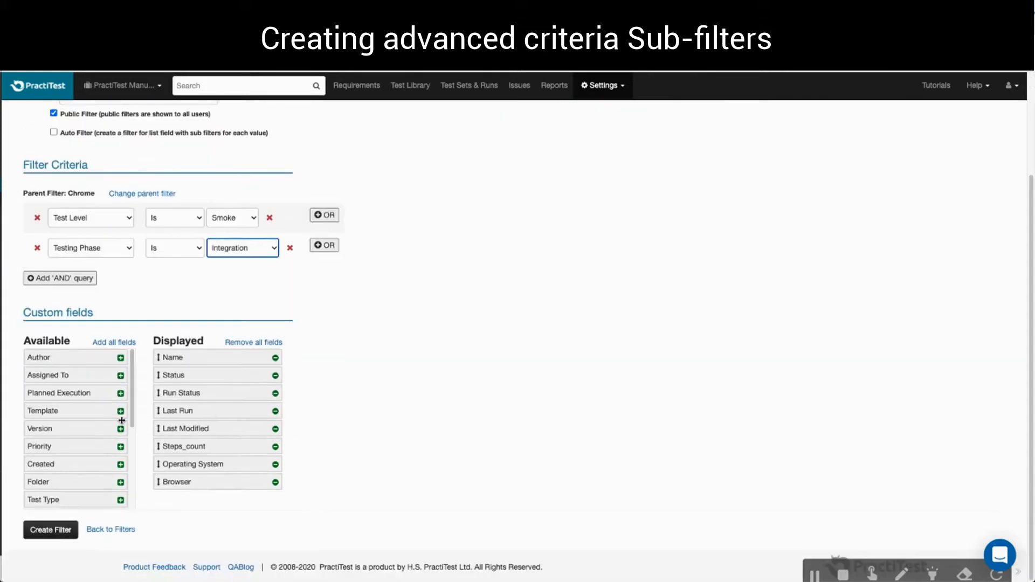
pyautogui.scroll(-3)
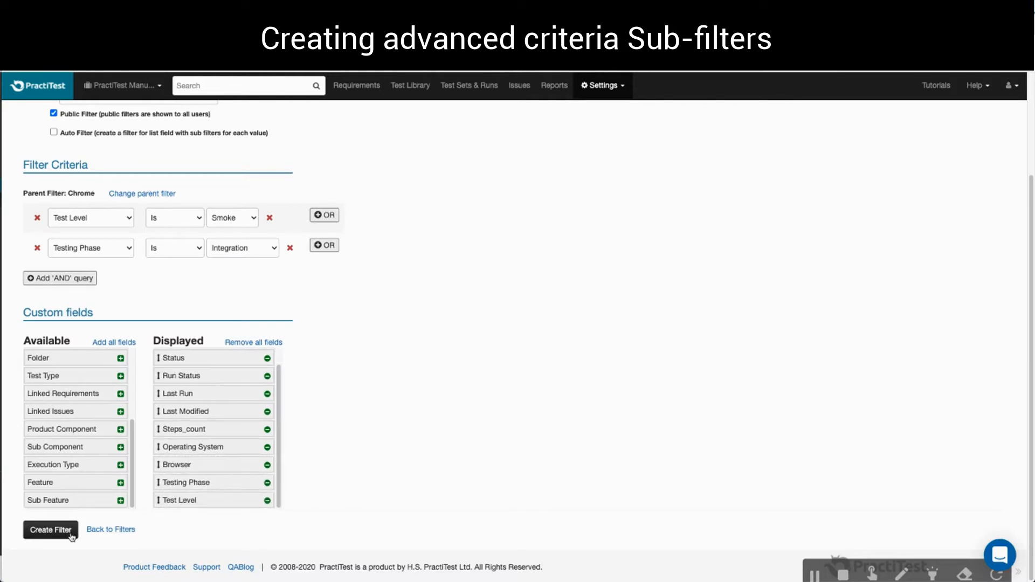
pyautogui.click(51, 529)
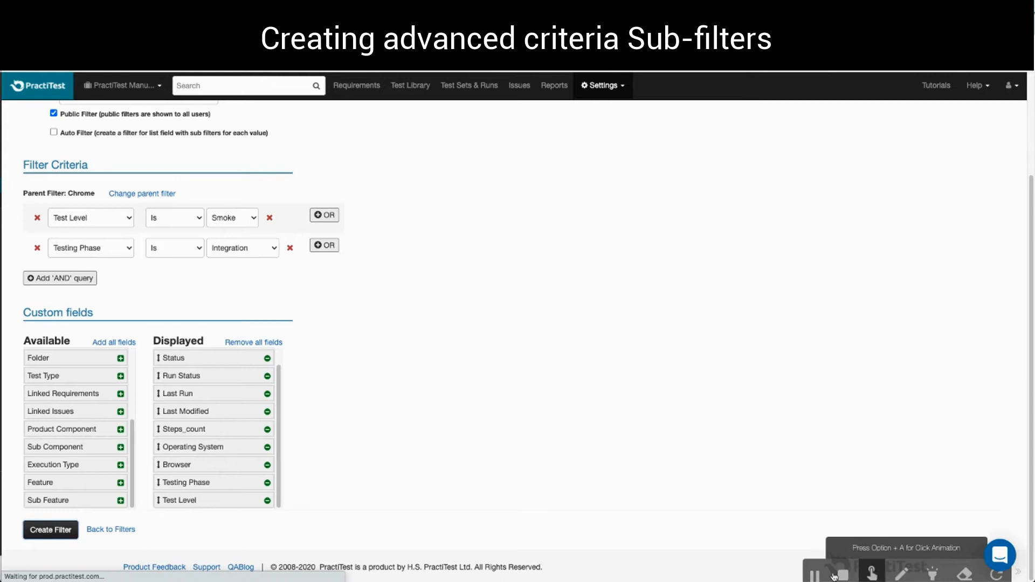
# - Show the Smoke and Integration filter's result: one test, Delete Users, under Chrome
pyautogui.click(50, 529)
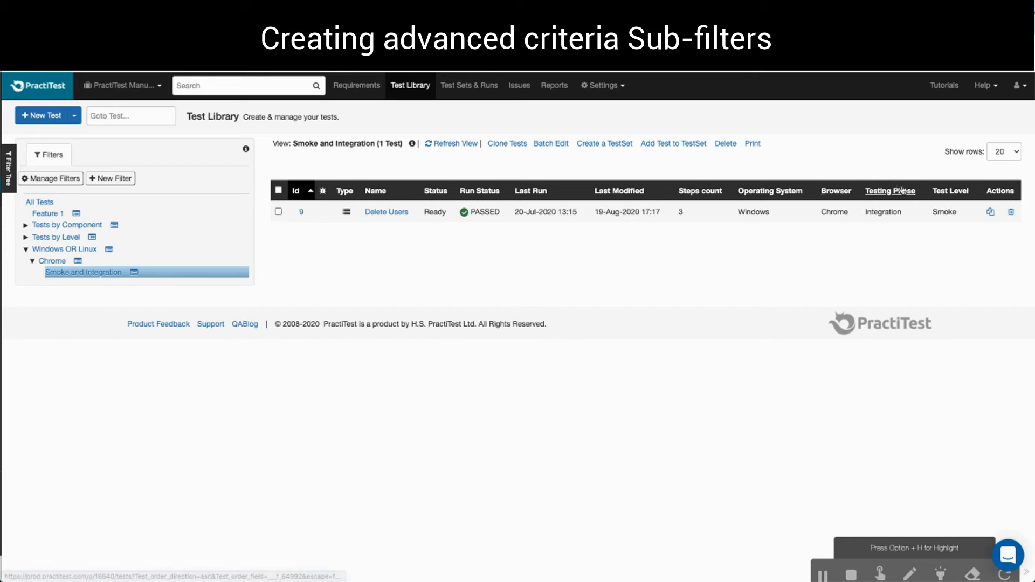
pyautogui.moveTo(832, 235)
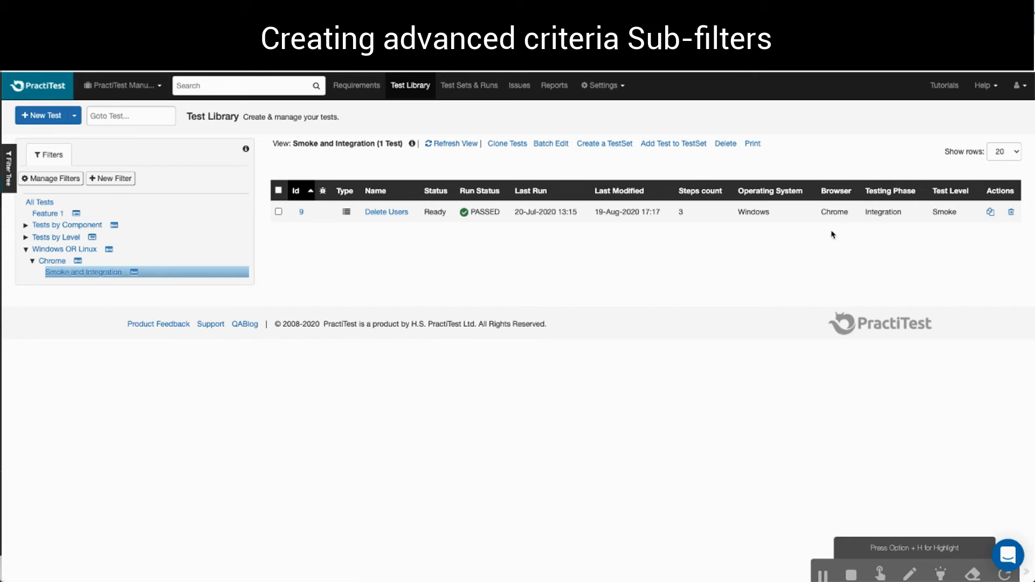
pyautogui.moveTo(435, 248)
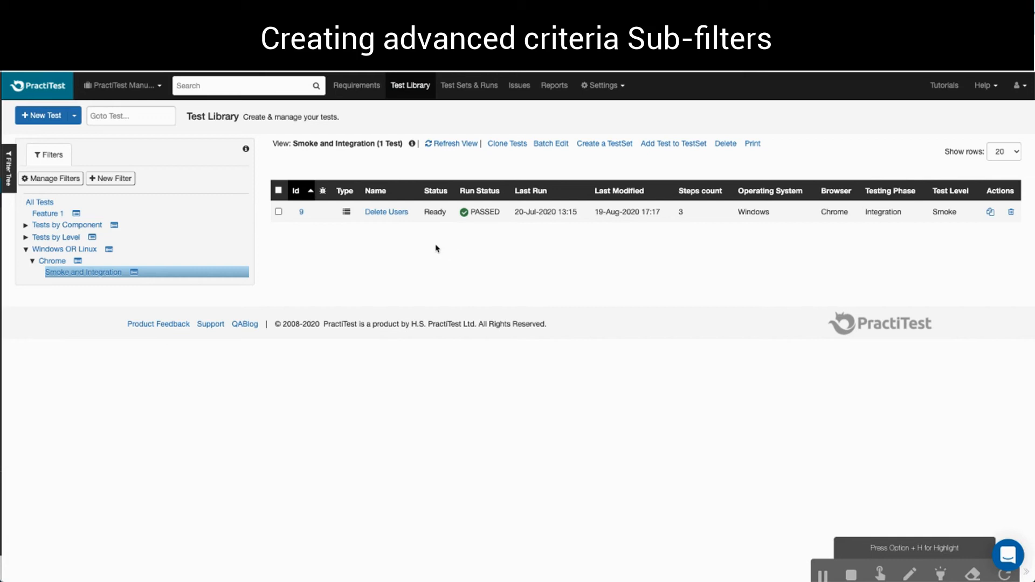
pyautogui.moveTo(403, 236)
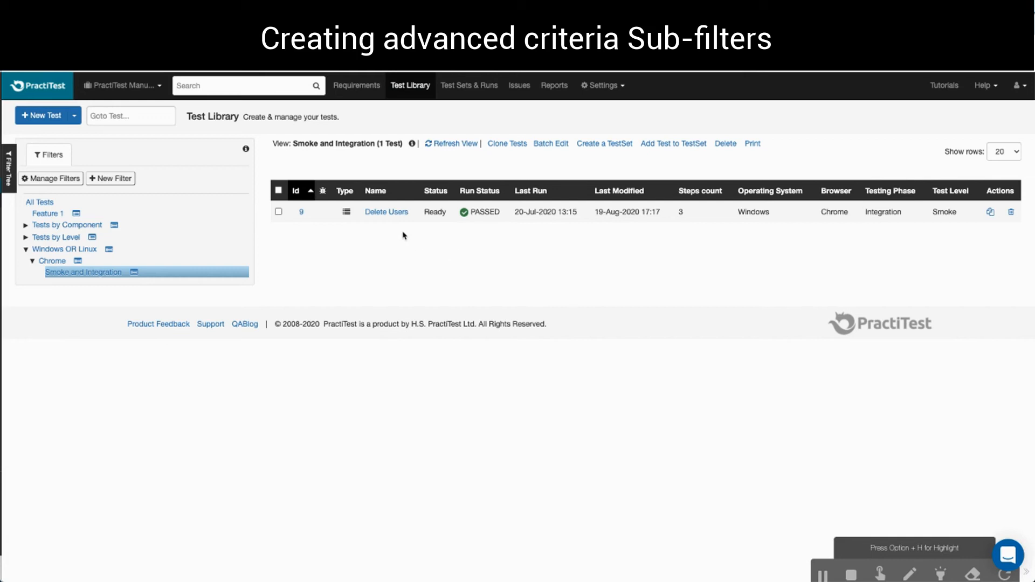